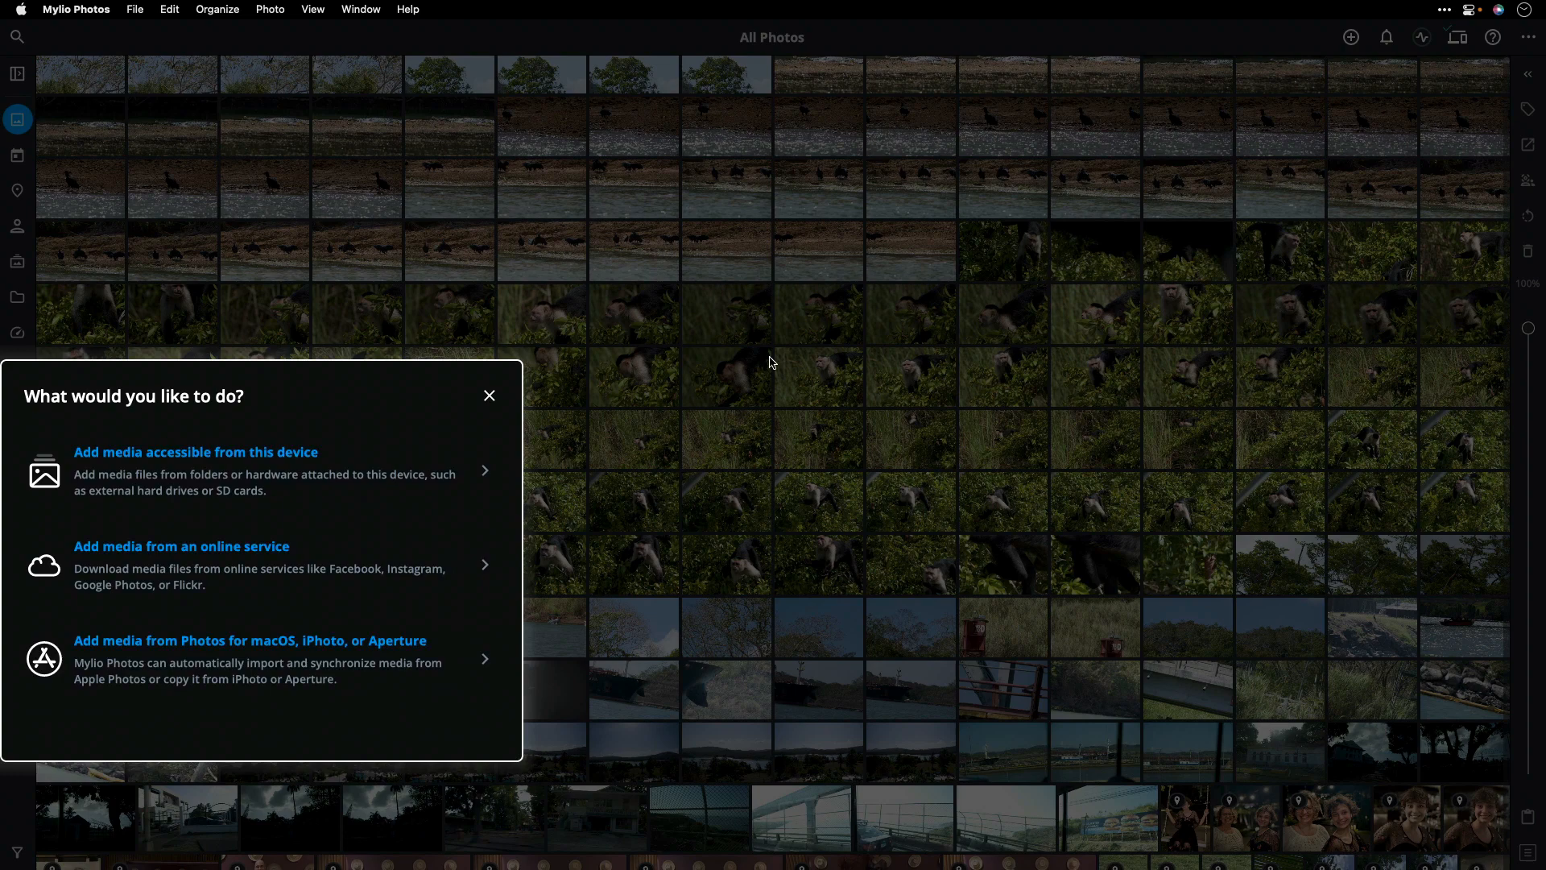
- Add Frame.io as an online source, authorize Mylio's access and browse its project folders
click(182, 546)
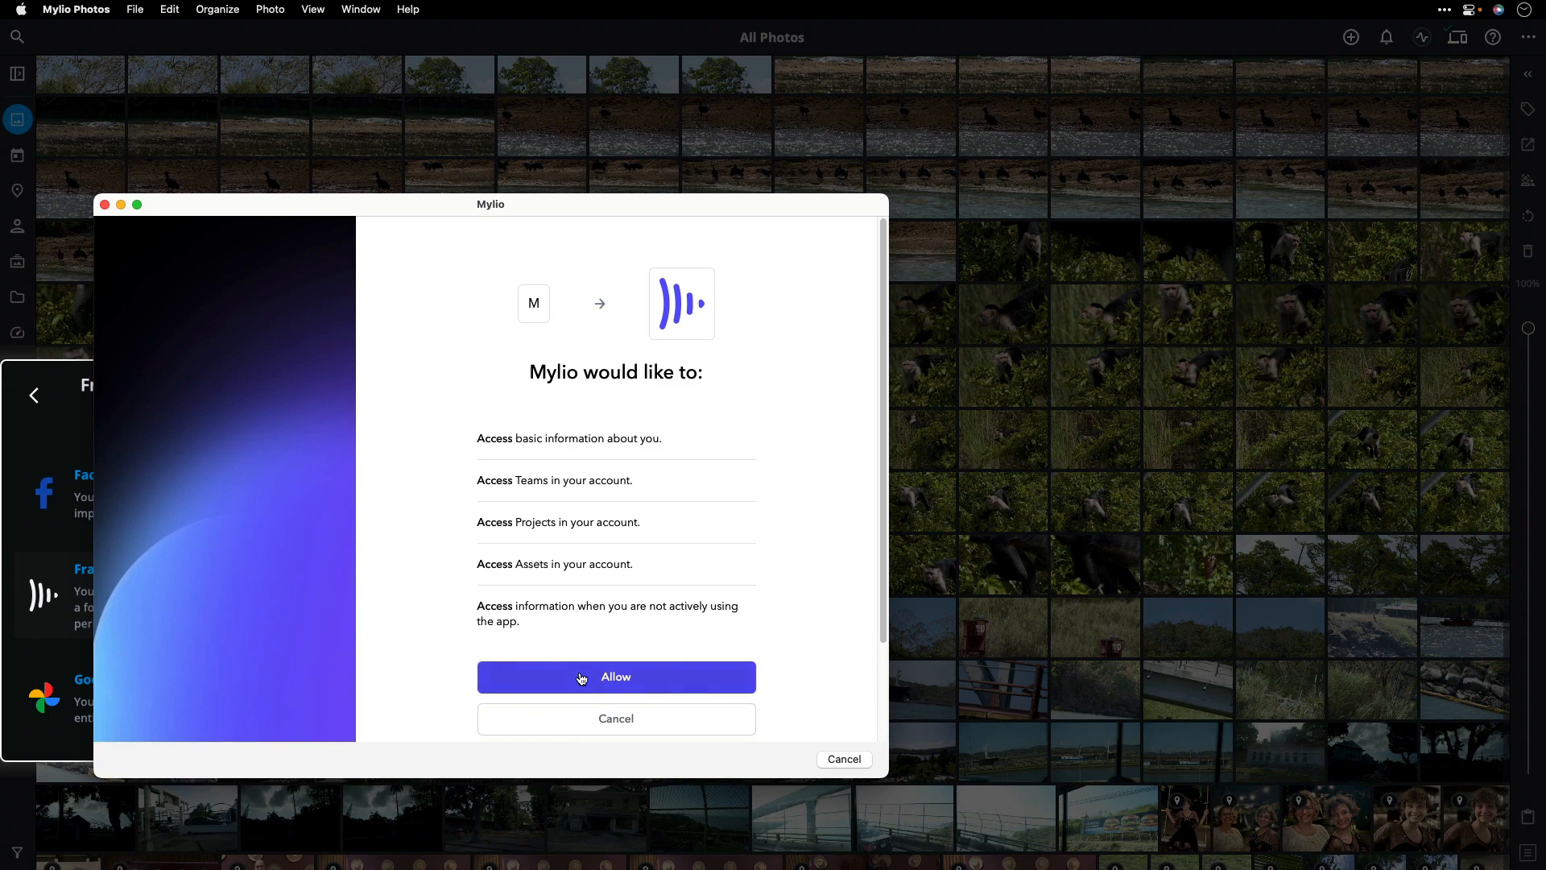
click(615, 677)
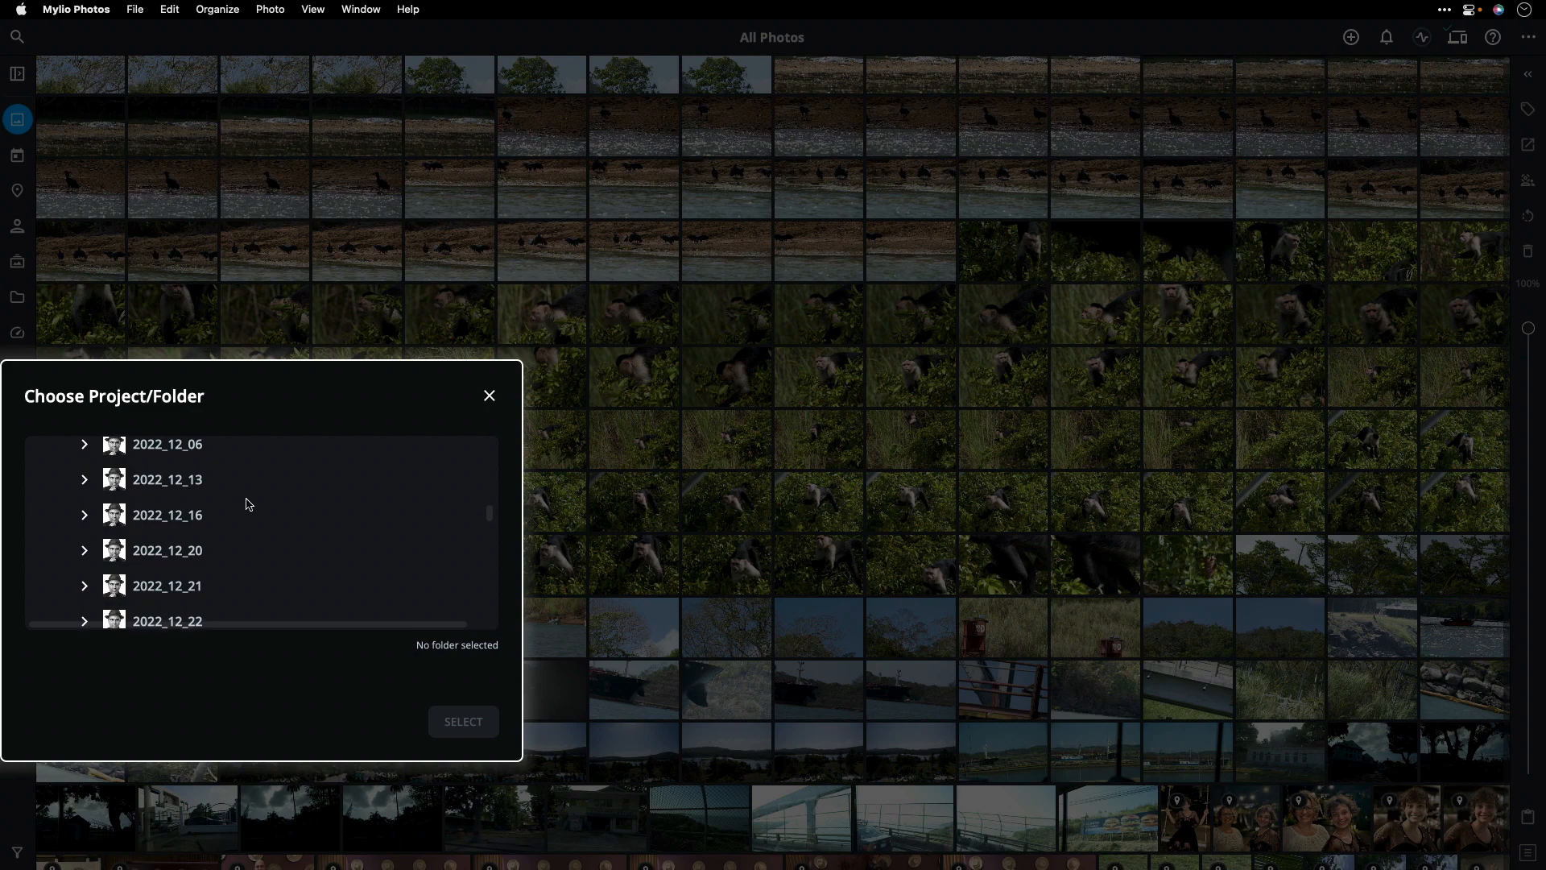
scroll(down, 3)
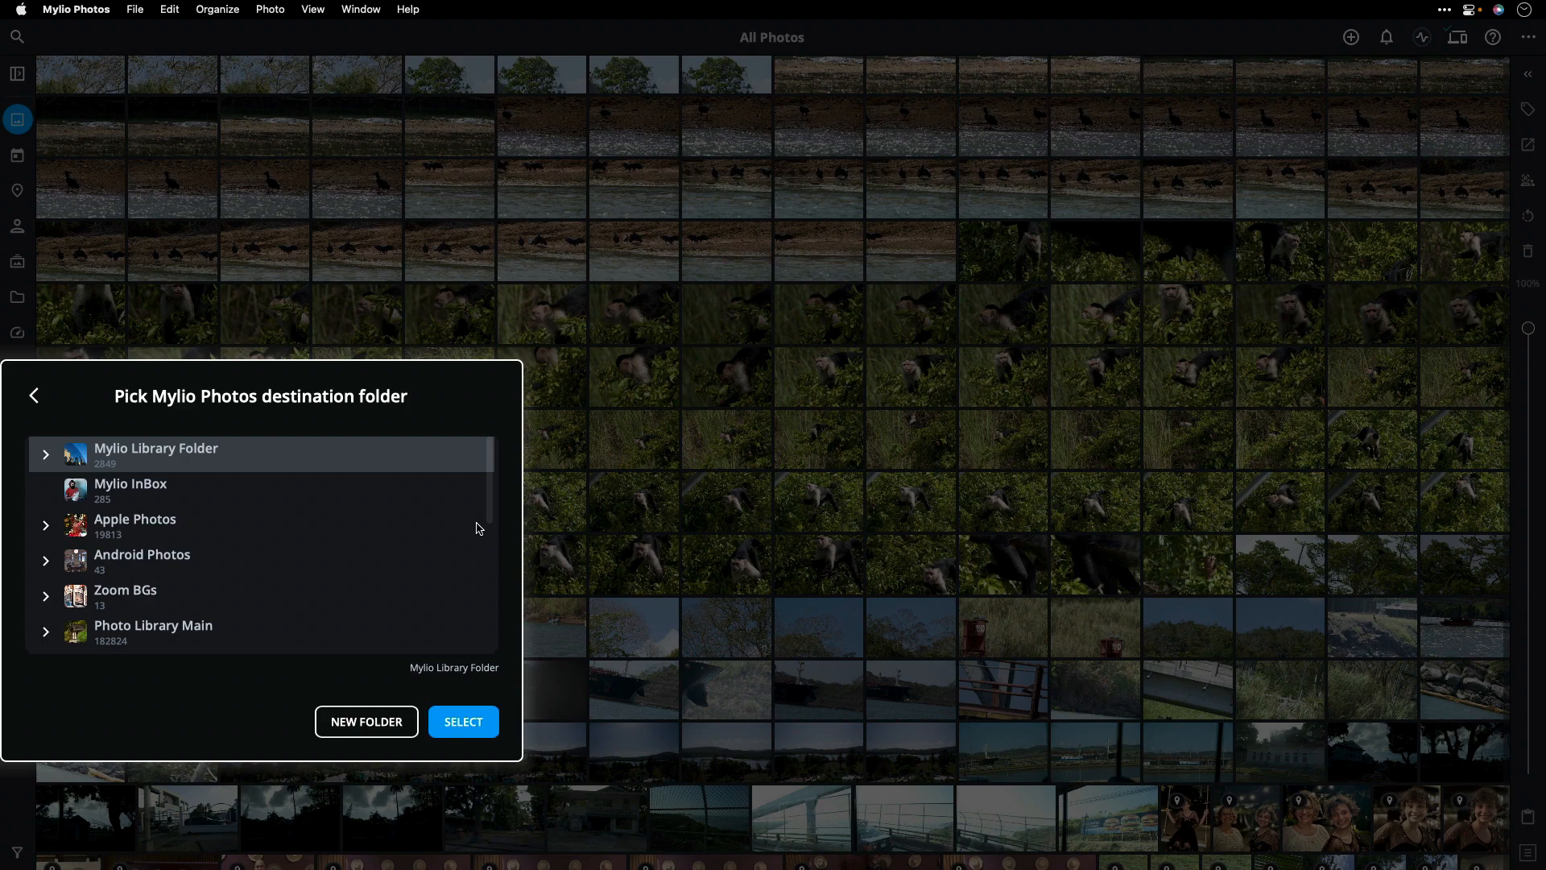
- Copy into To Organize, keep suspected duplicates, and add the keyword Panama
scroll(down, 3)
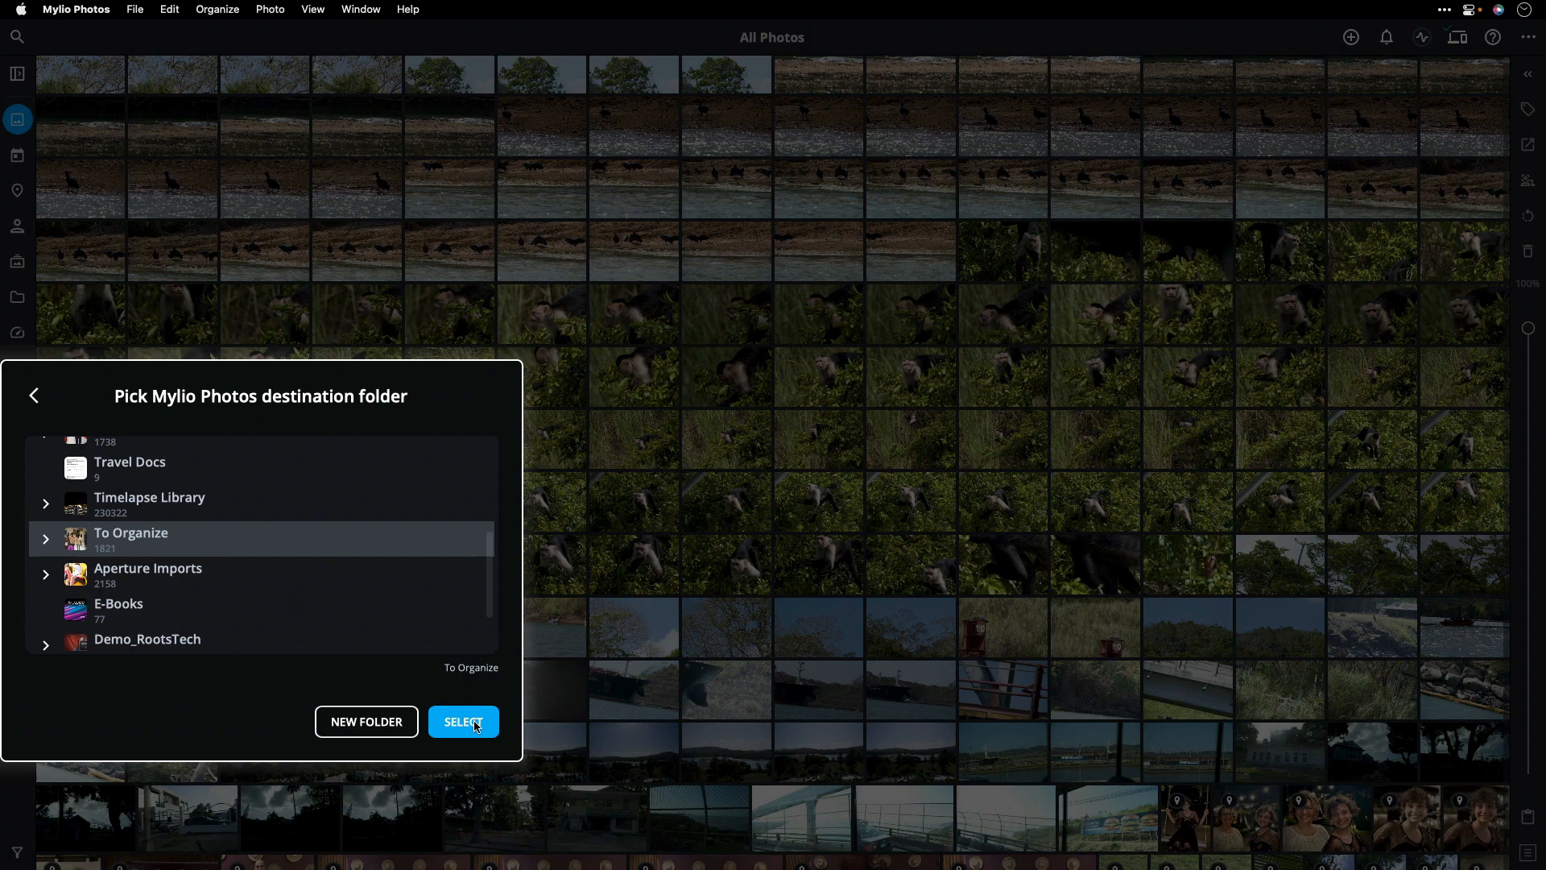
click(464, 721)
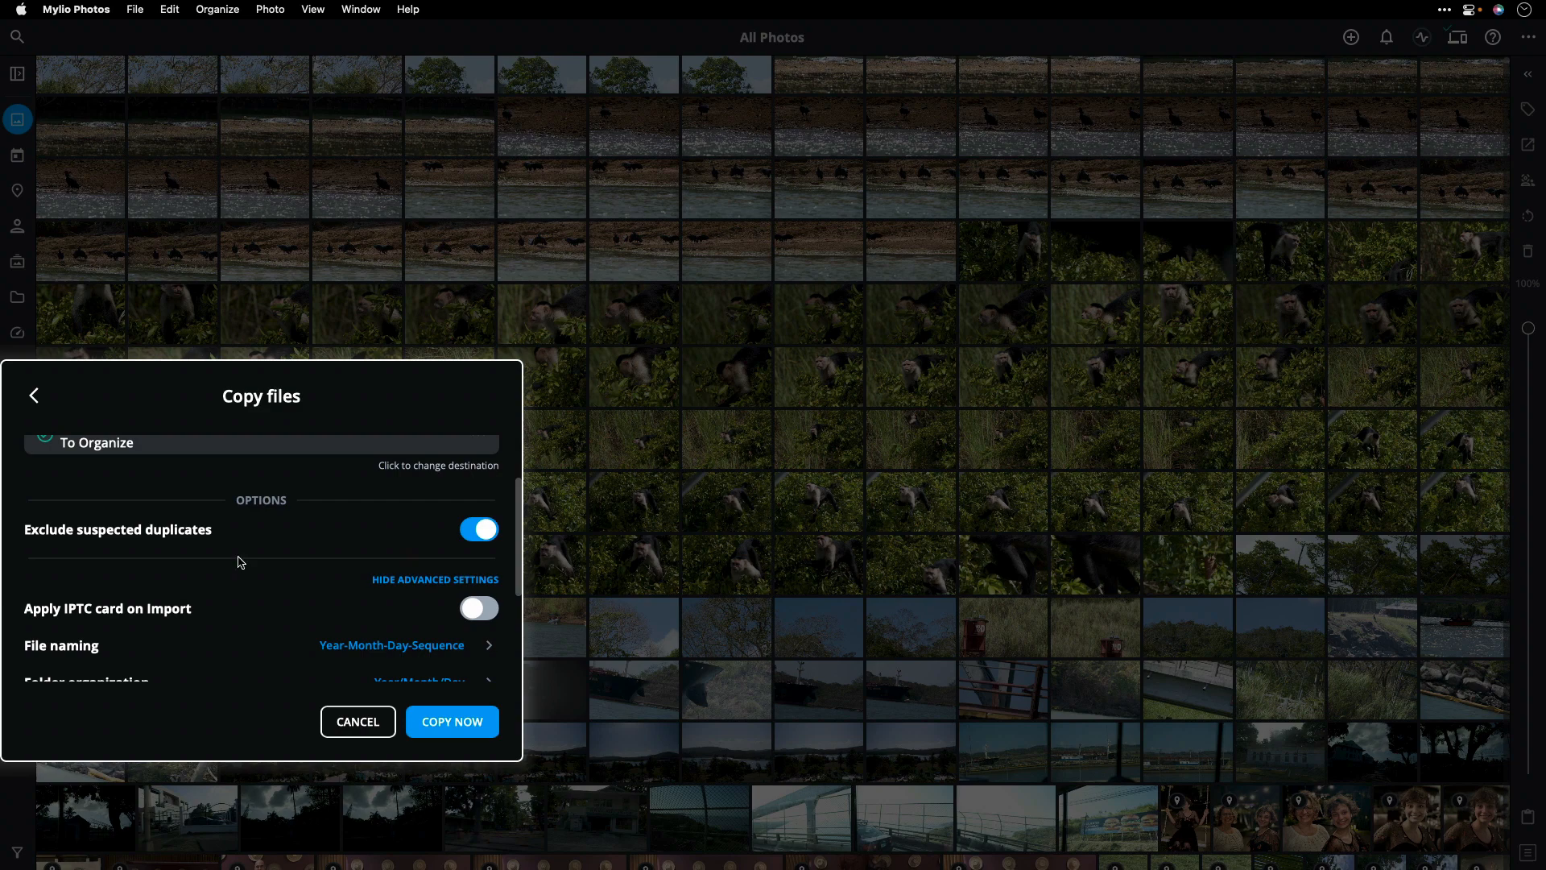
click(478, 529)
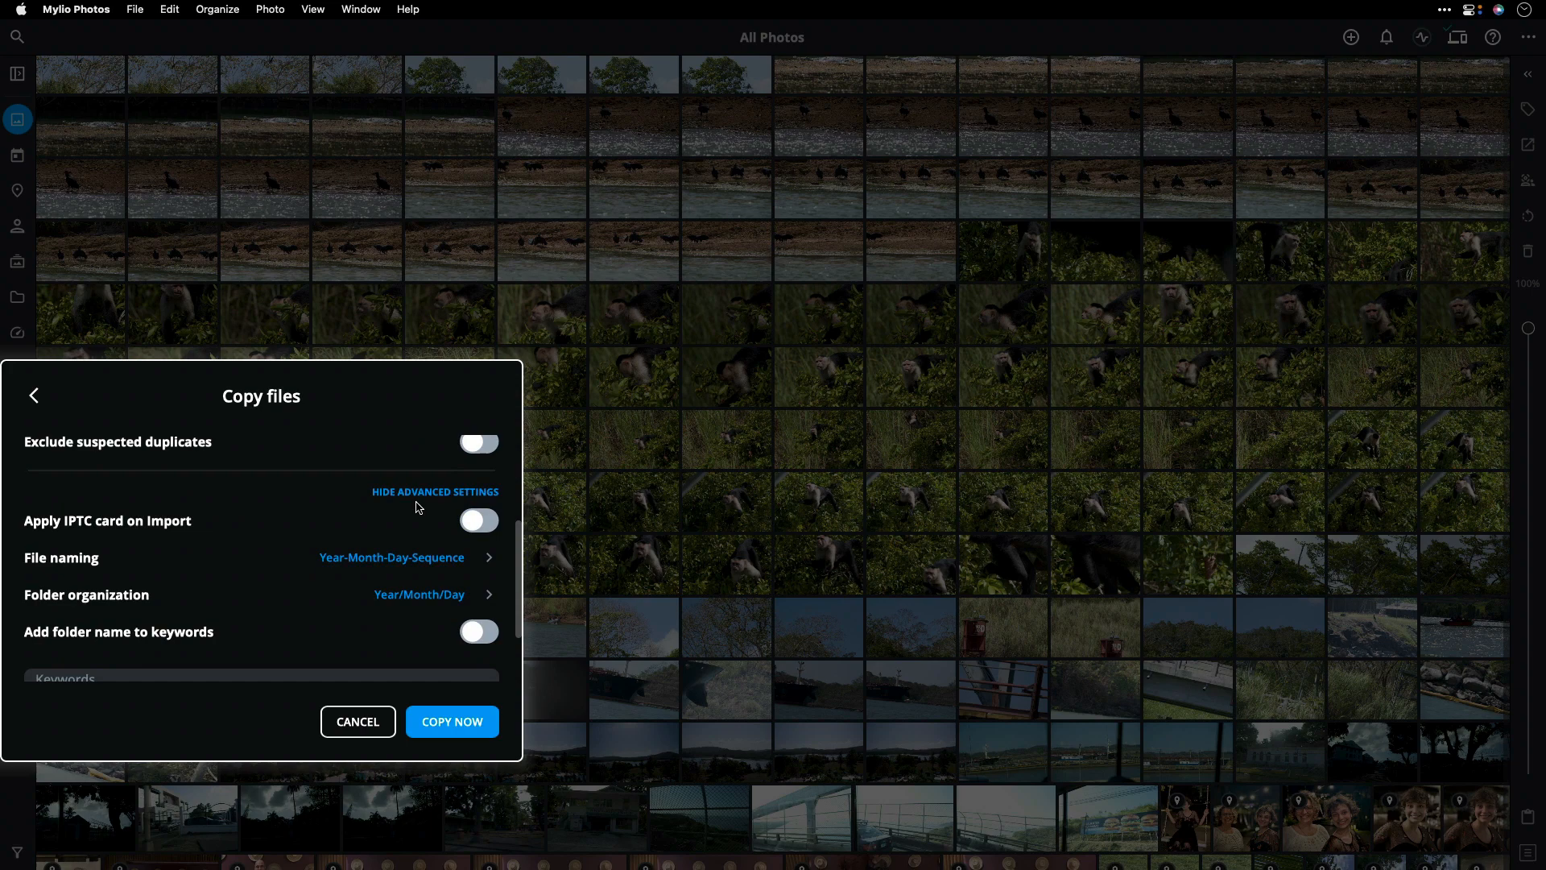
text(Panama)
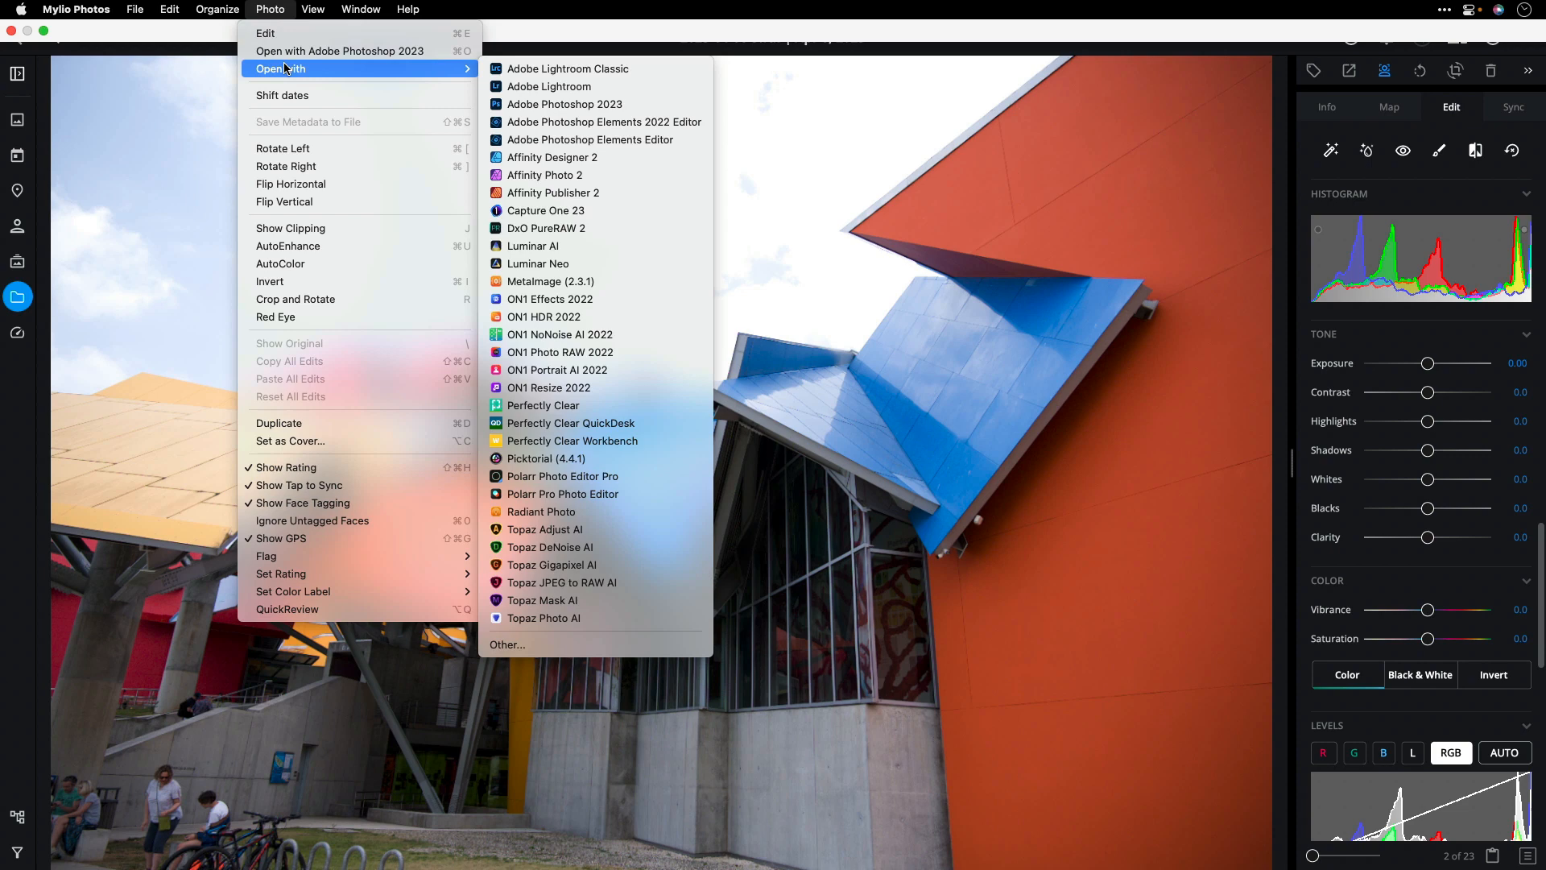
mouse_move(538, 263)
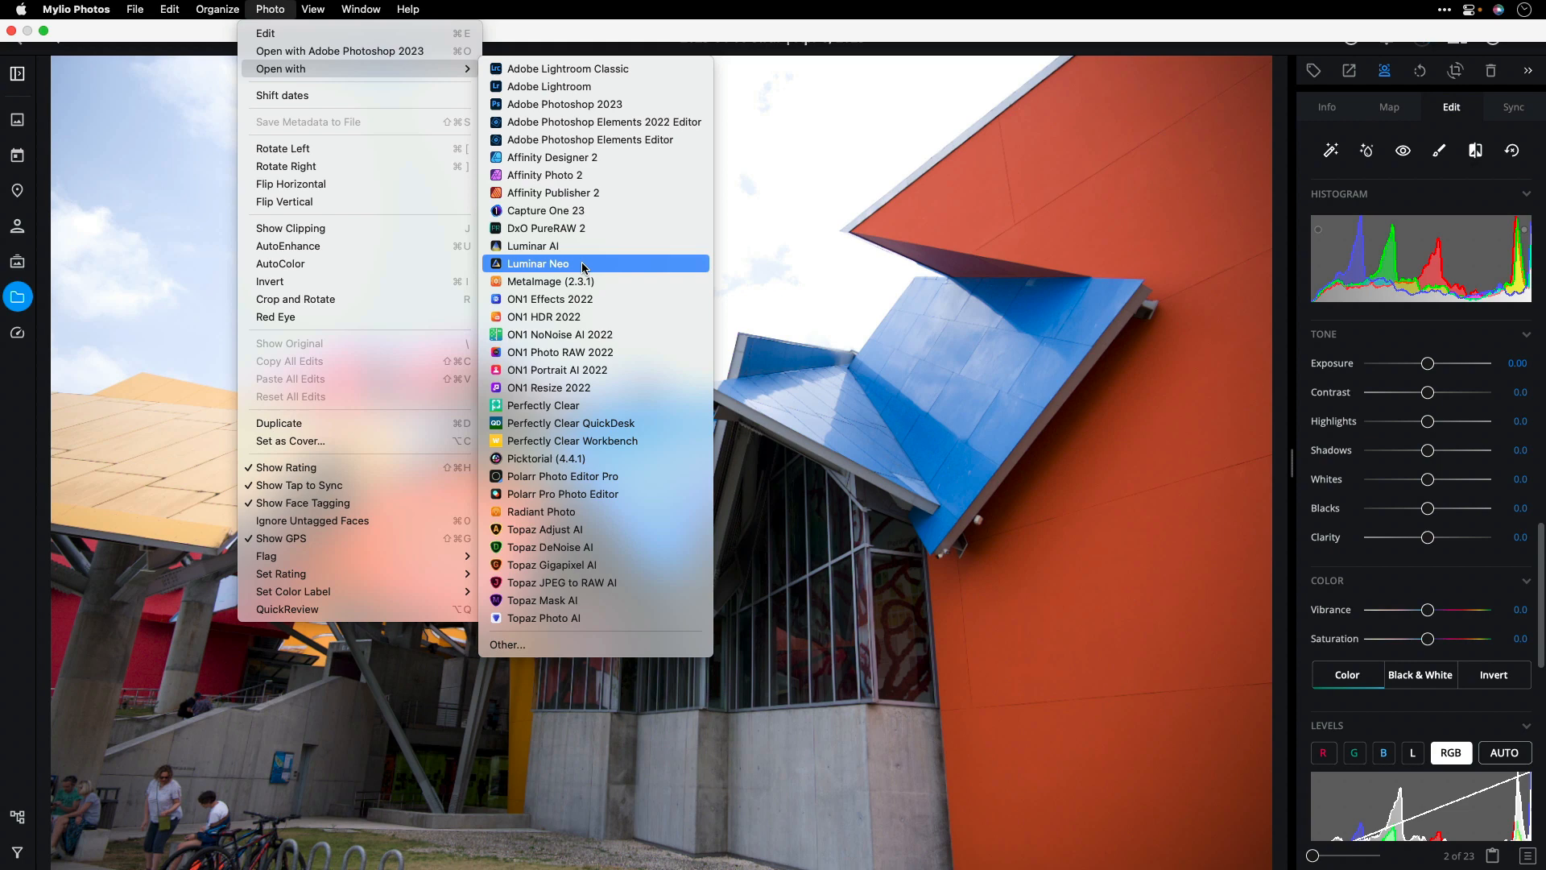
mouse_move(538, 244)
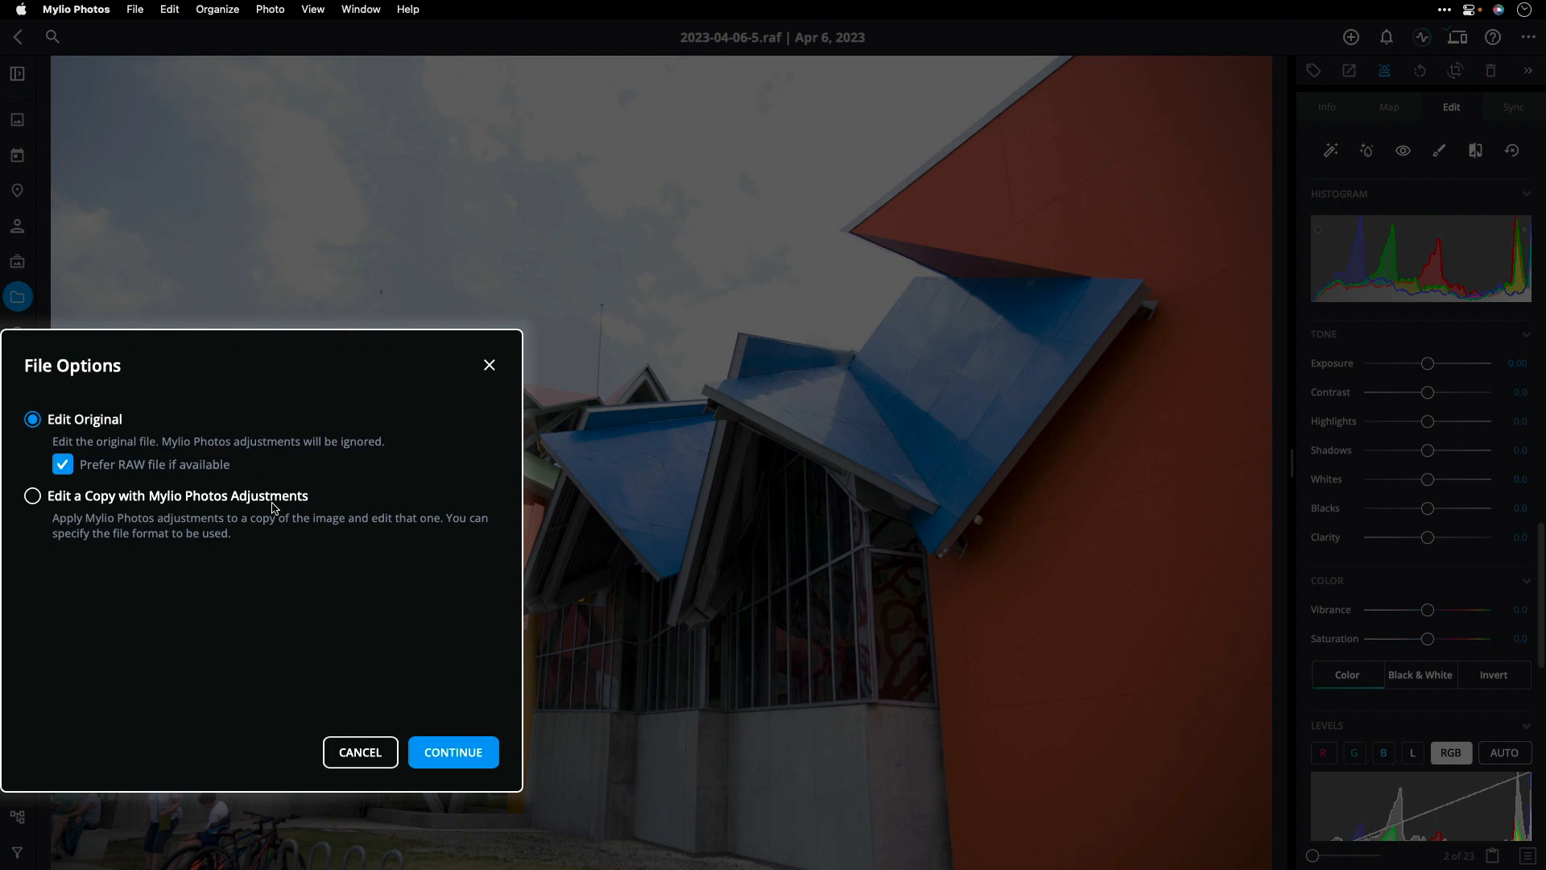
- Continue sending the building photo's original RAW file to Photoshop's Camera Raw
click(453, 752)
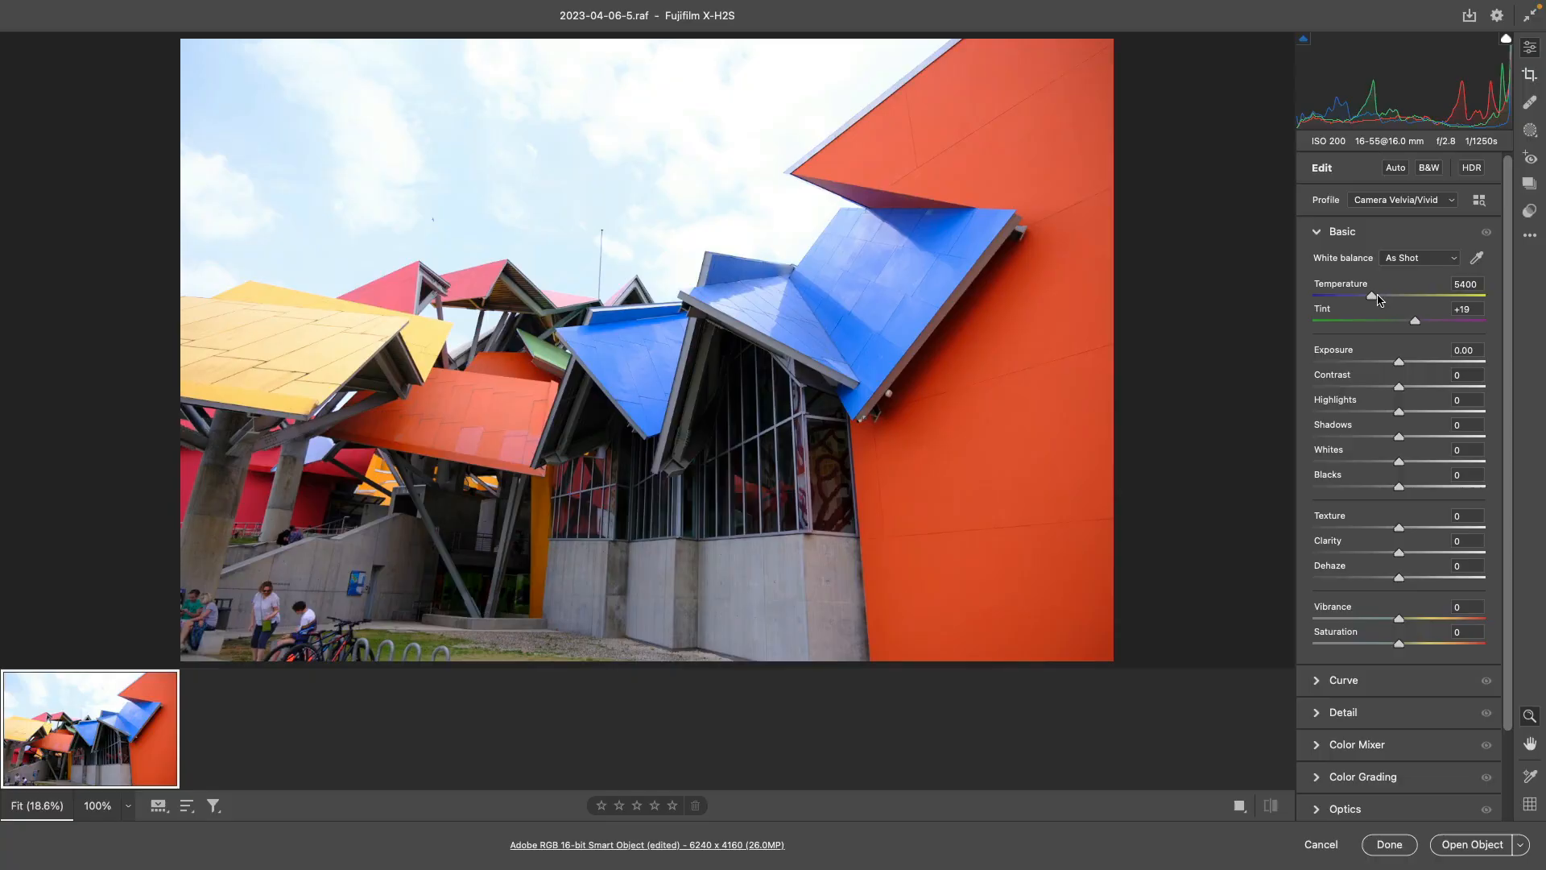
- Adjust the Basic tone sliders, then save a resized 2000 px TIFF copy with the _Edited suffix
click(1395, 166)
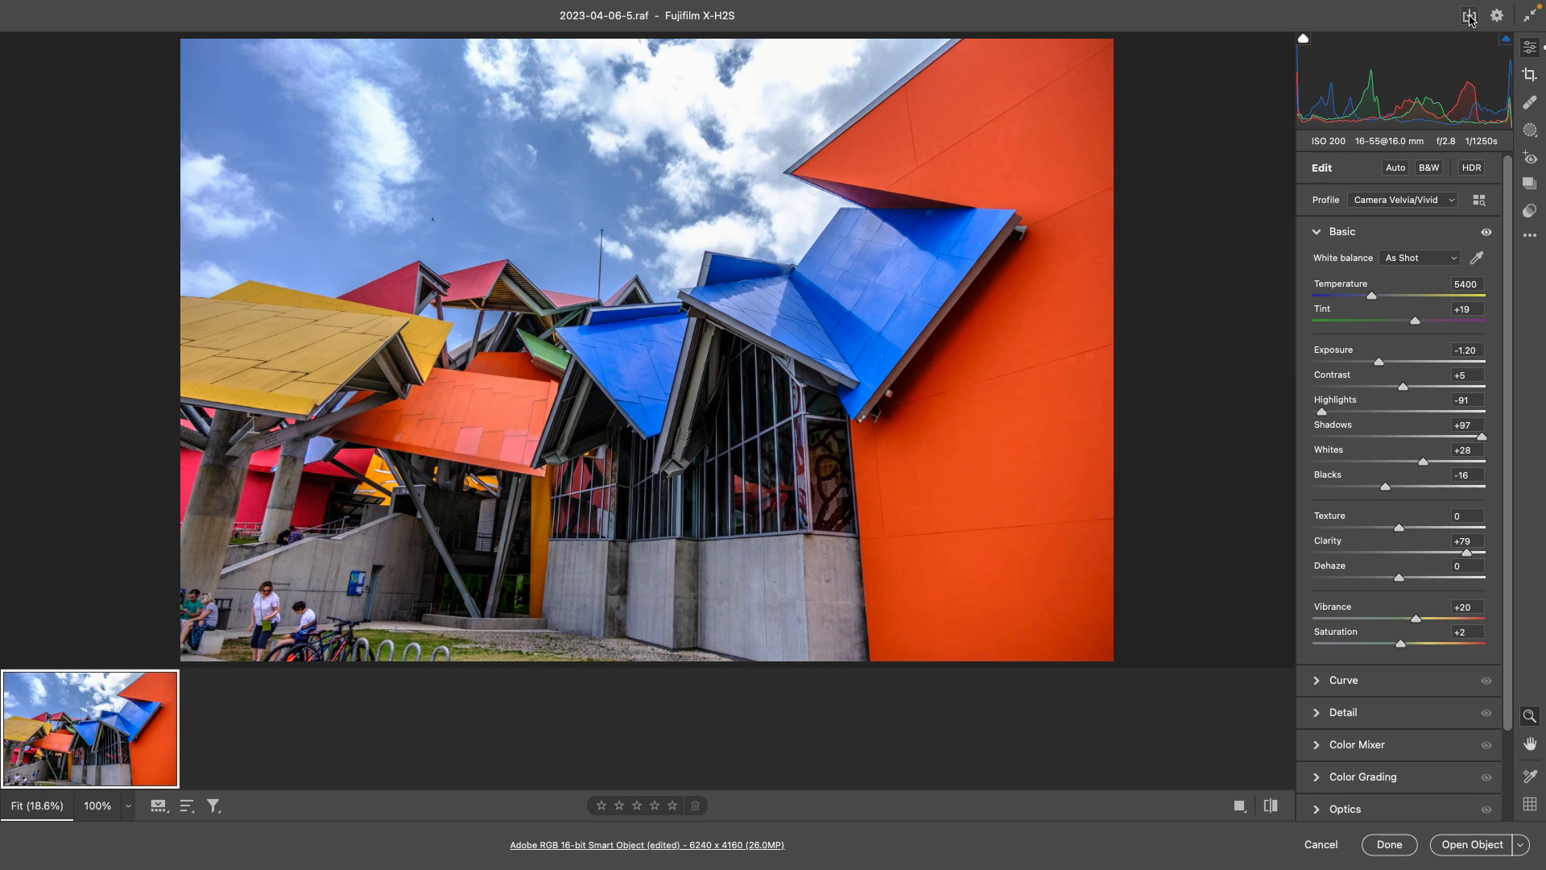
click(1469, 16)
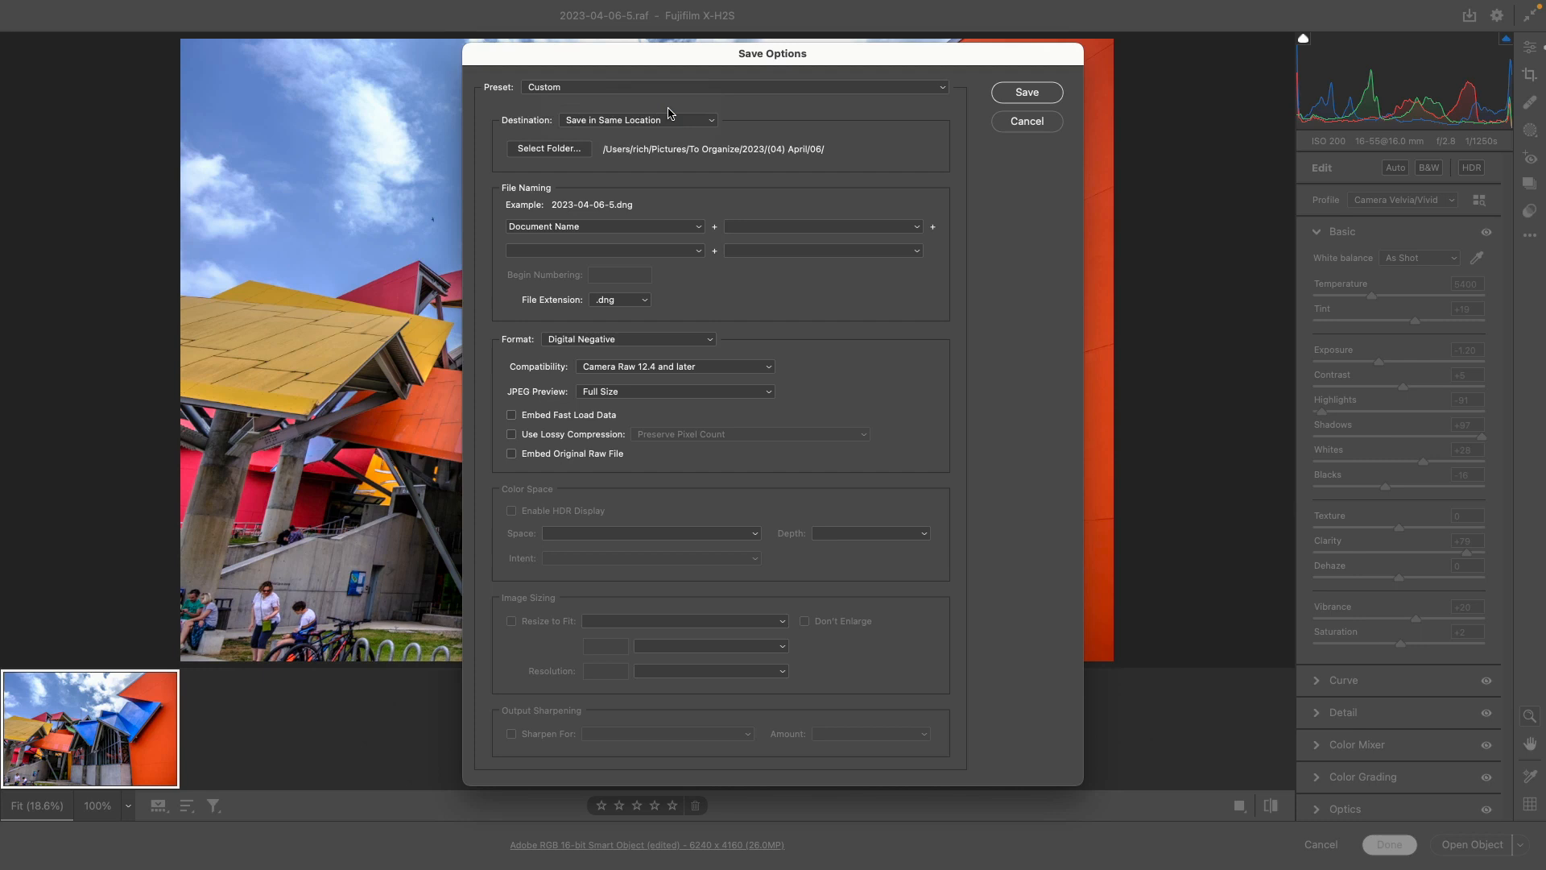
click(627, 338)
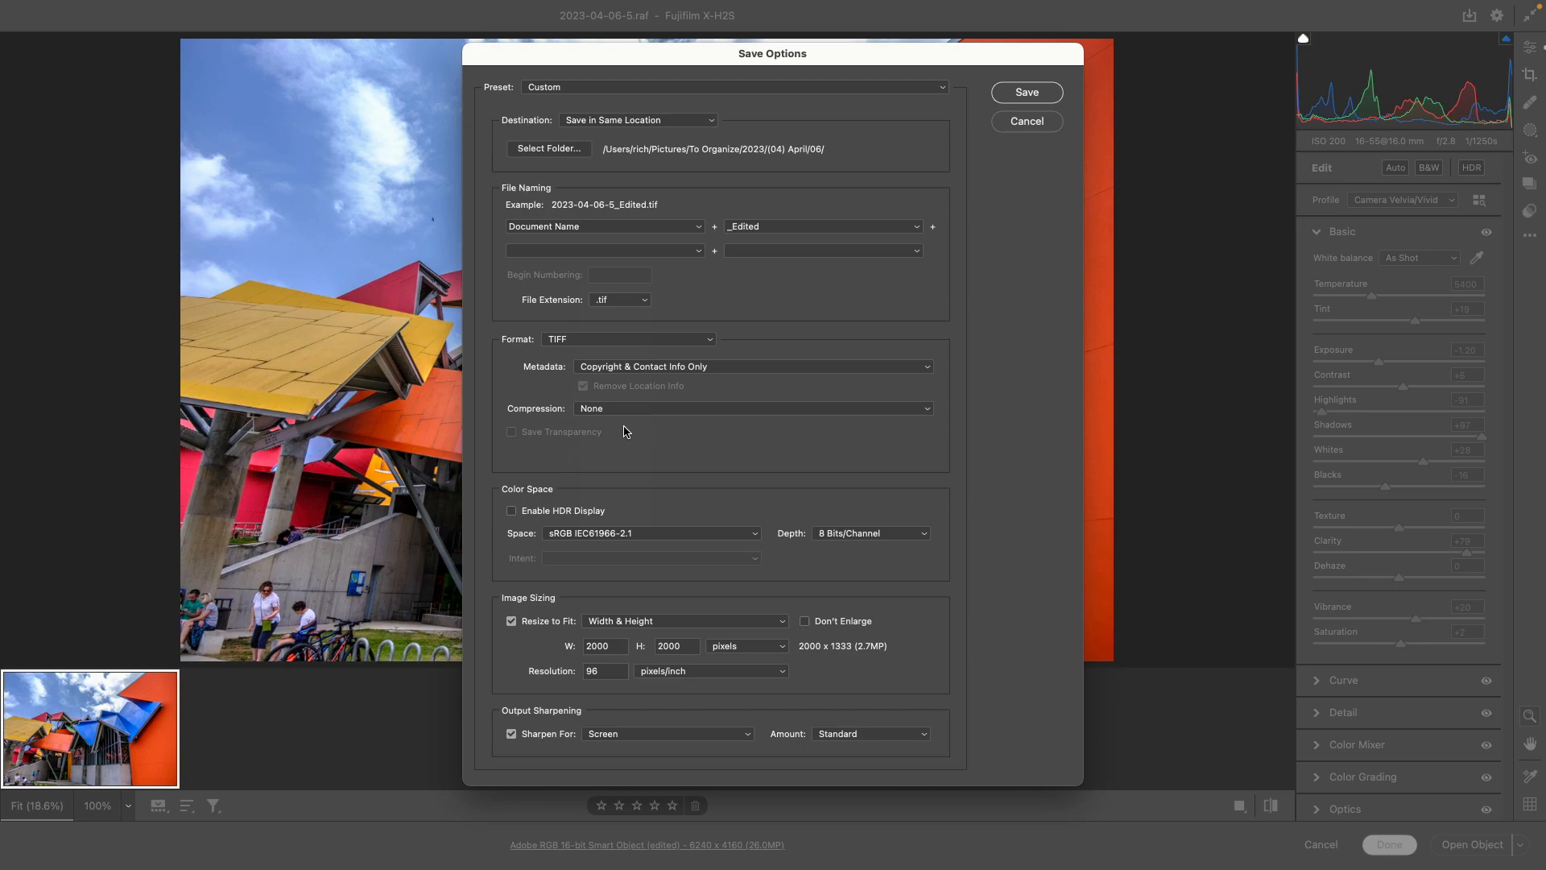
click(1024, 92)
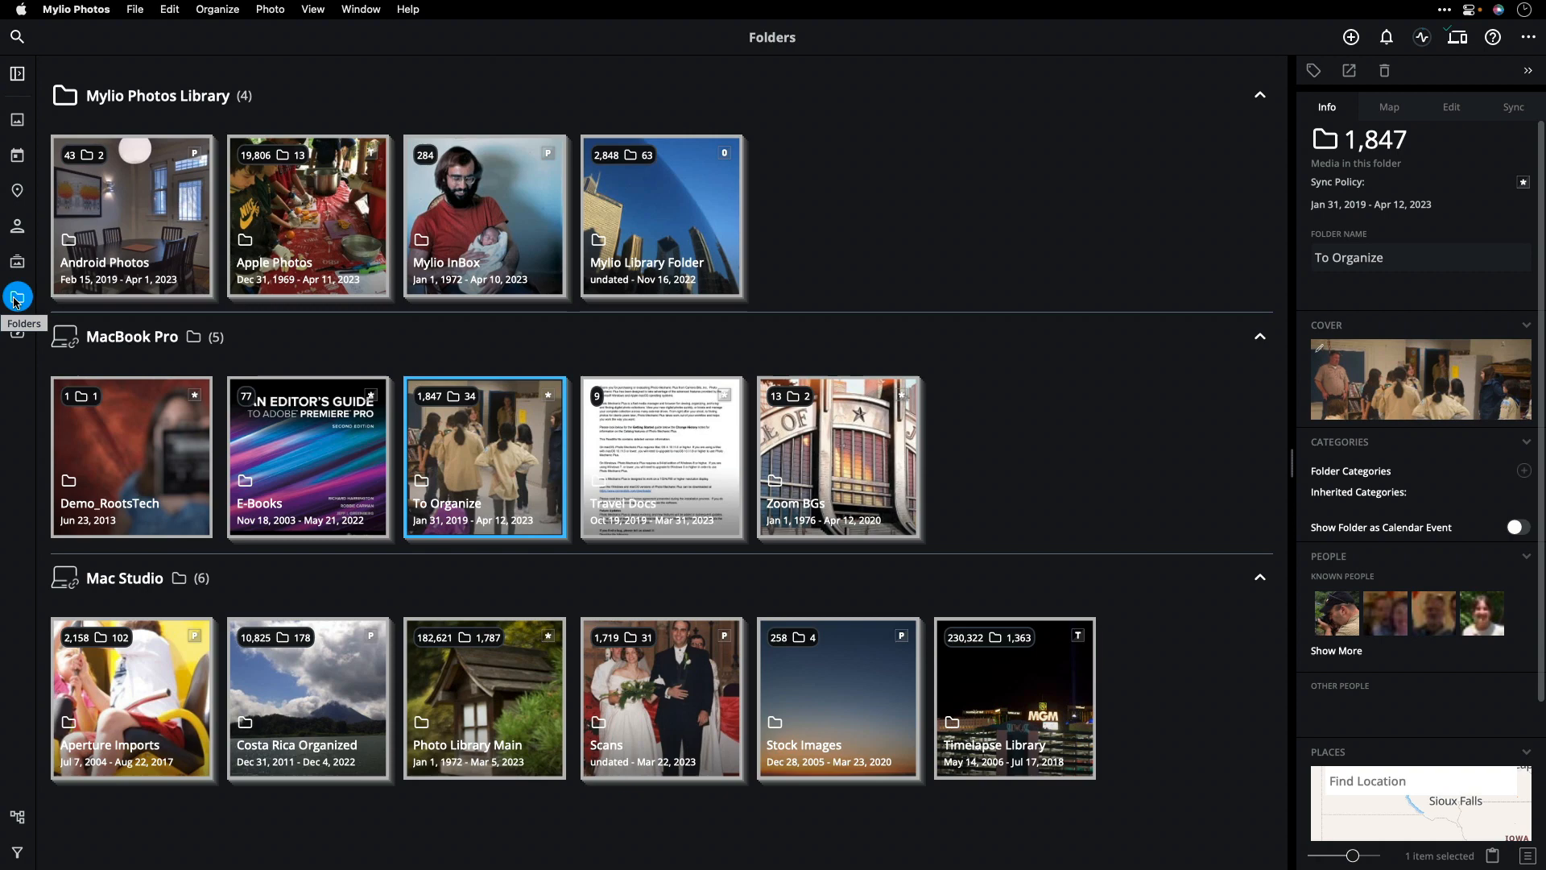
mouse_move(315, 414)
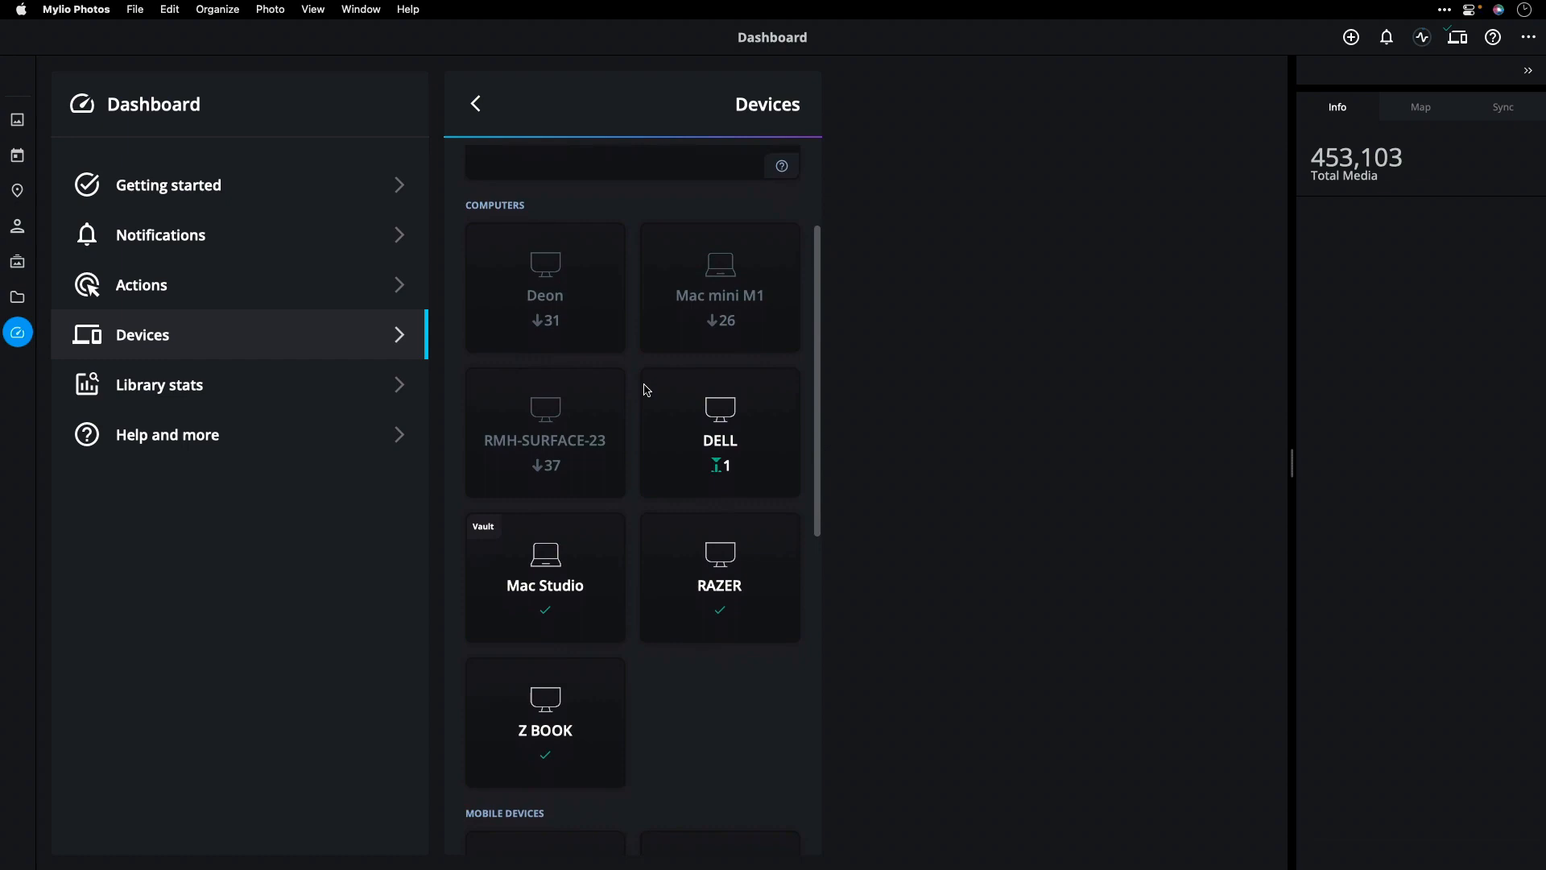
- Scroll through the Dashboard's computers, mobile devices, and drives & clouds
scroll(down, 3)
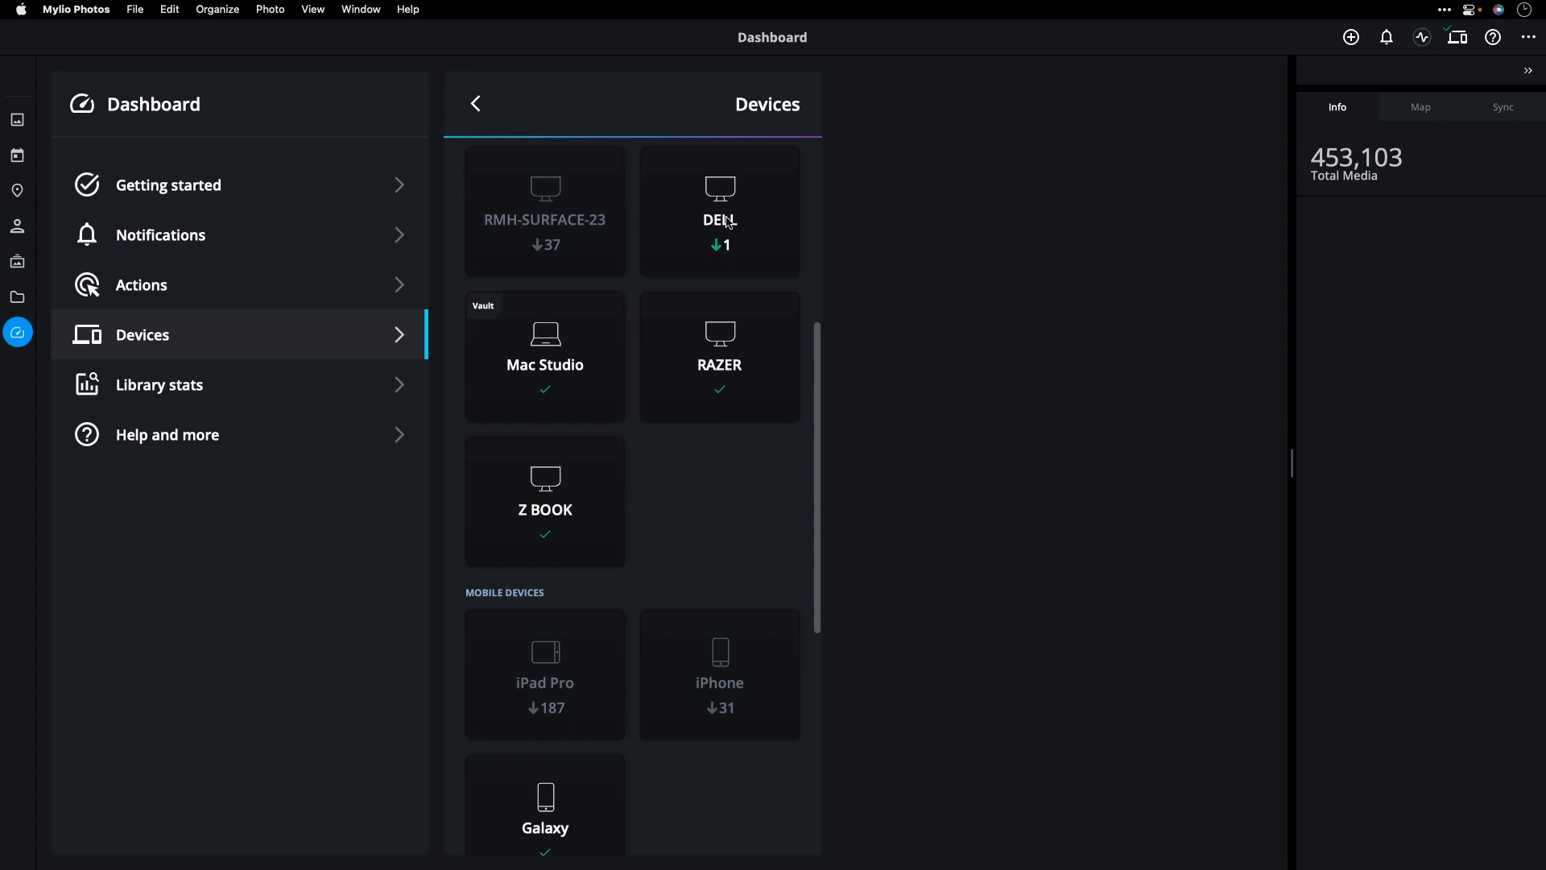
scroll(down, 3)
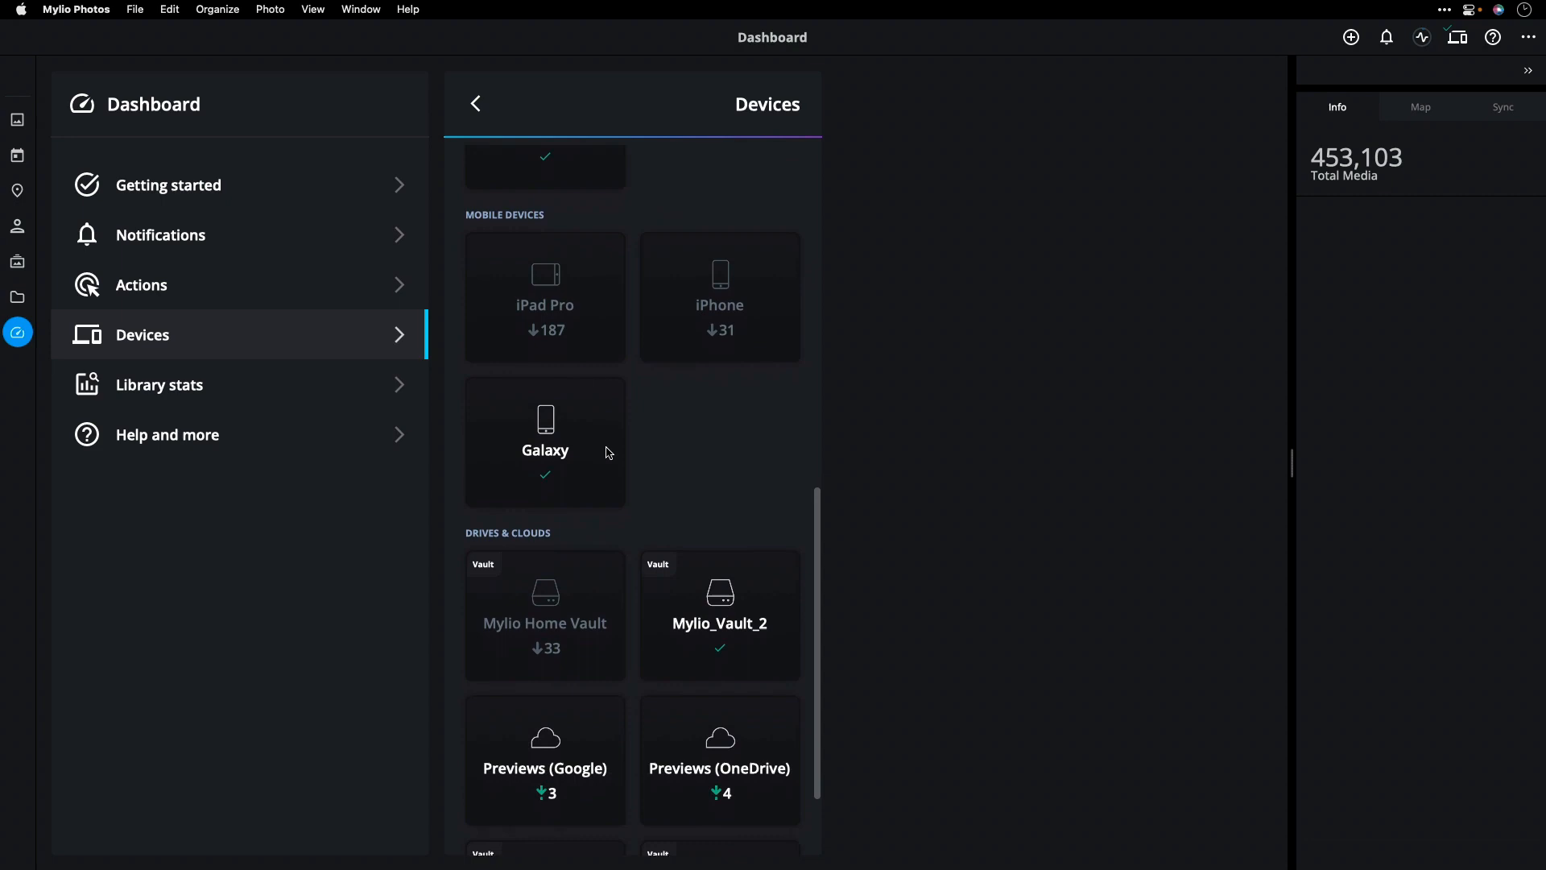
scroll(down, 3)
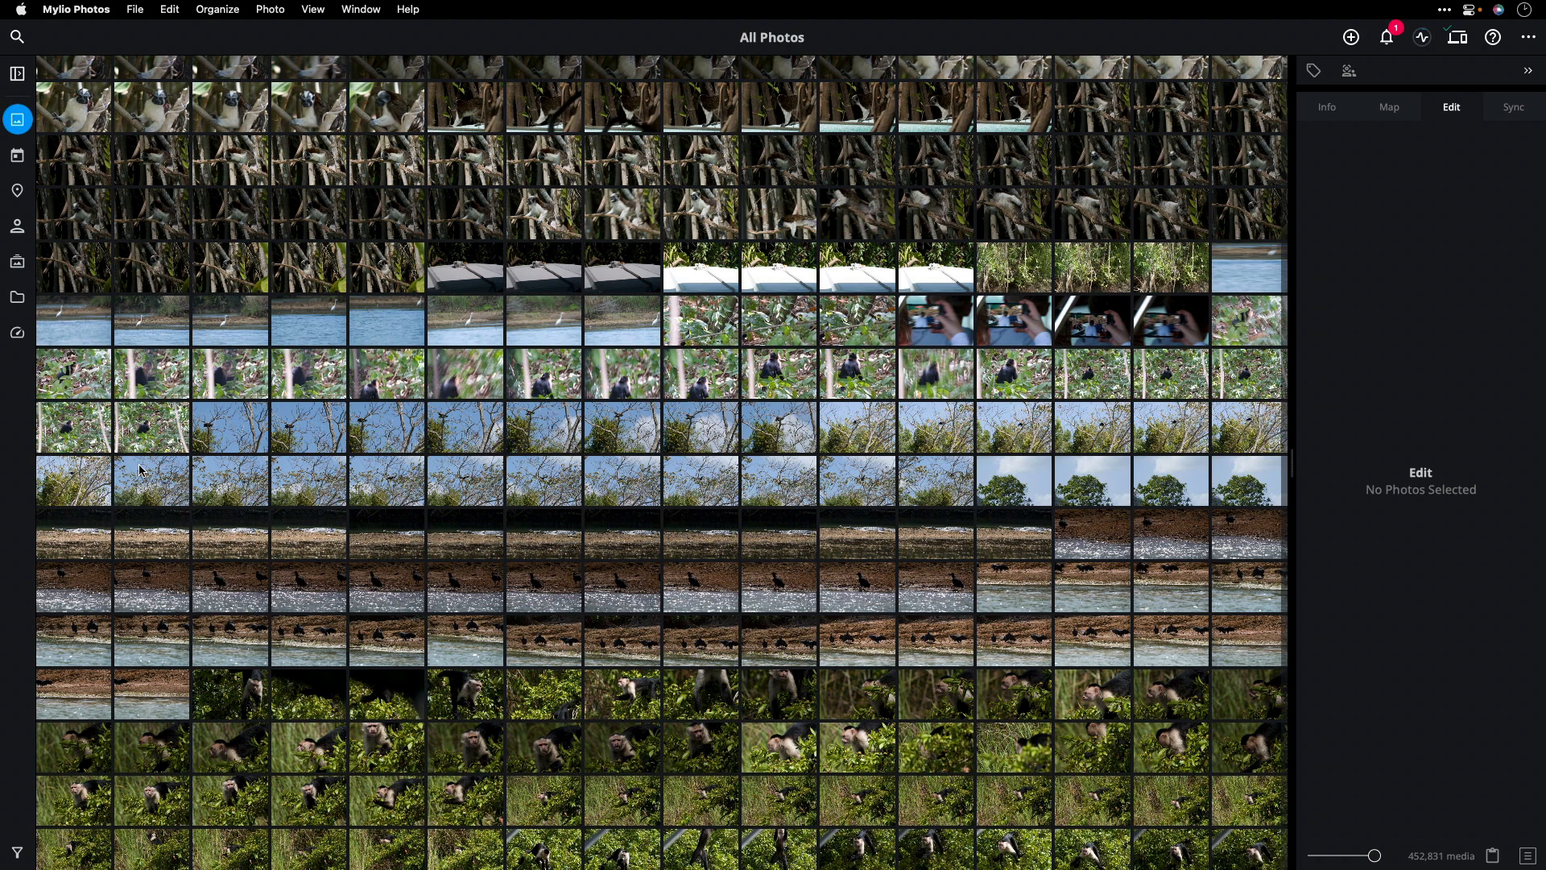
- Show the Quickfilters with the Fuji camera models and the By Smart Tag categories expanded
click(16, 850)
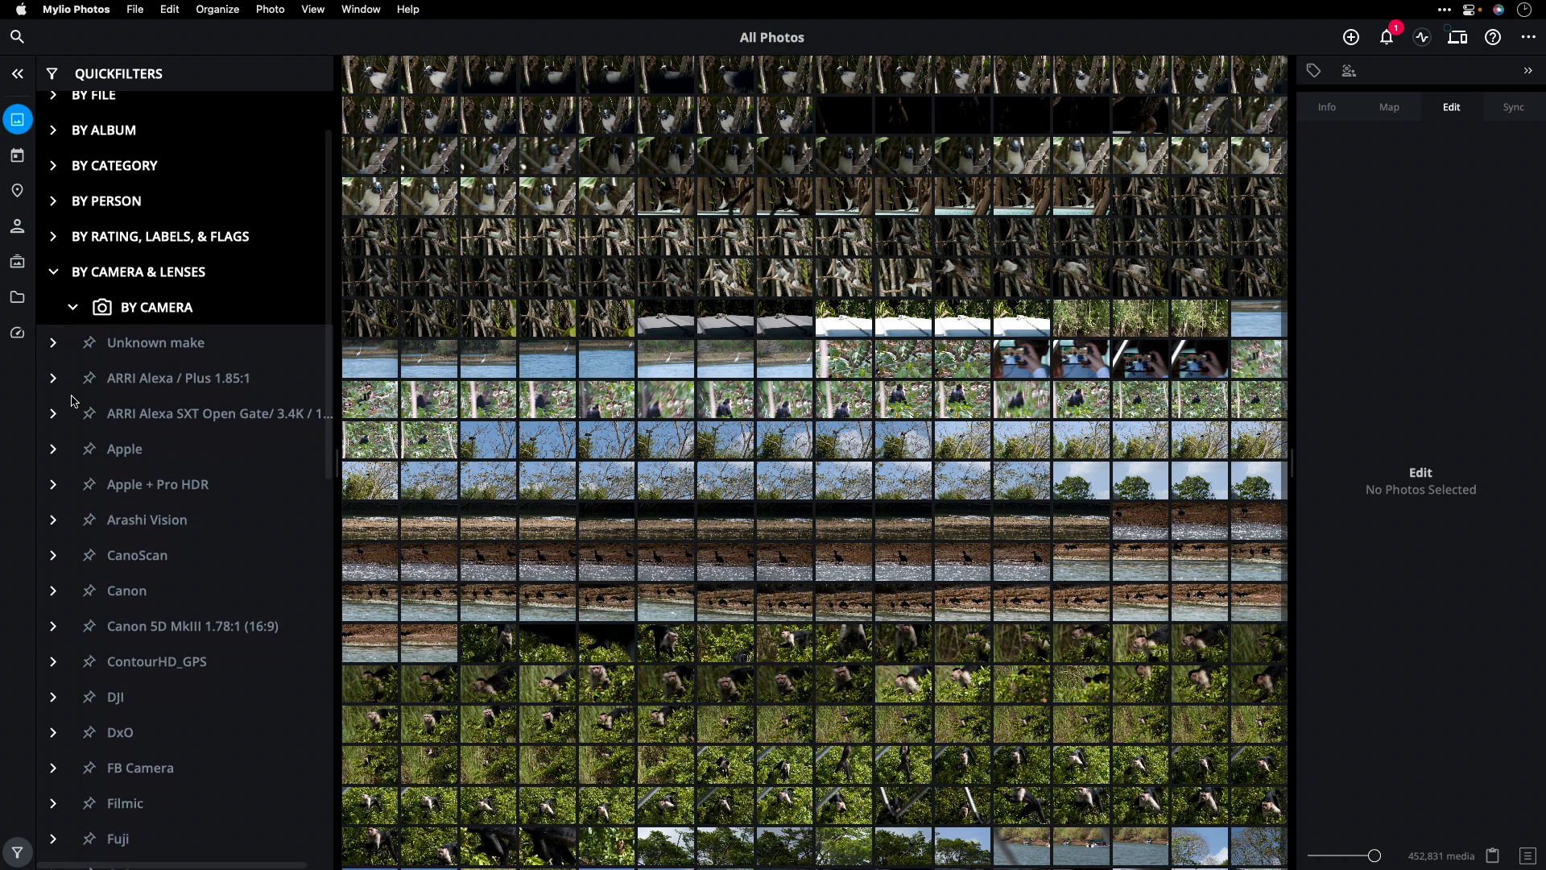
click(55, 421)
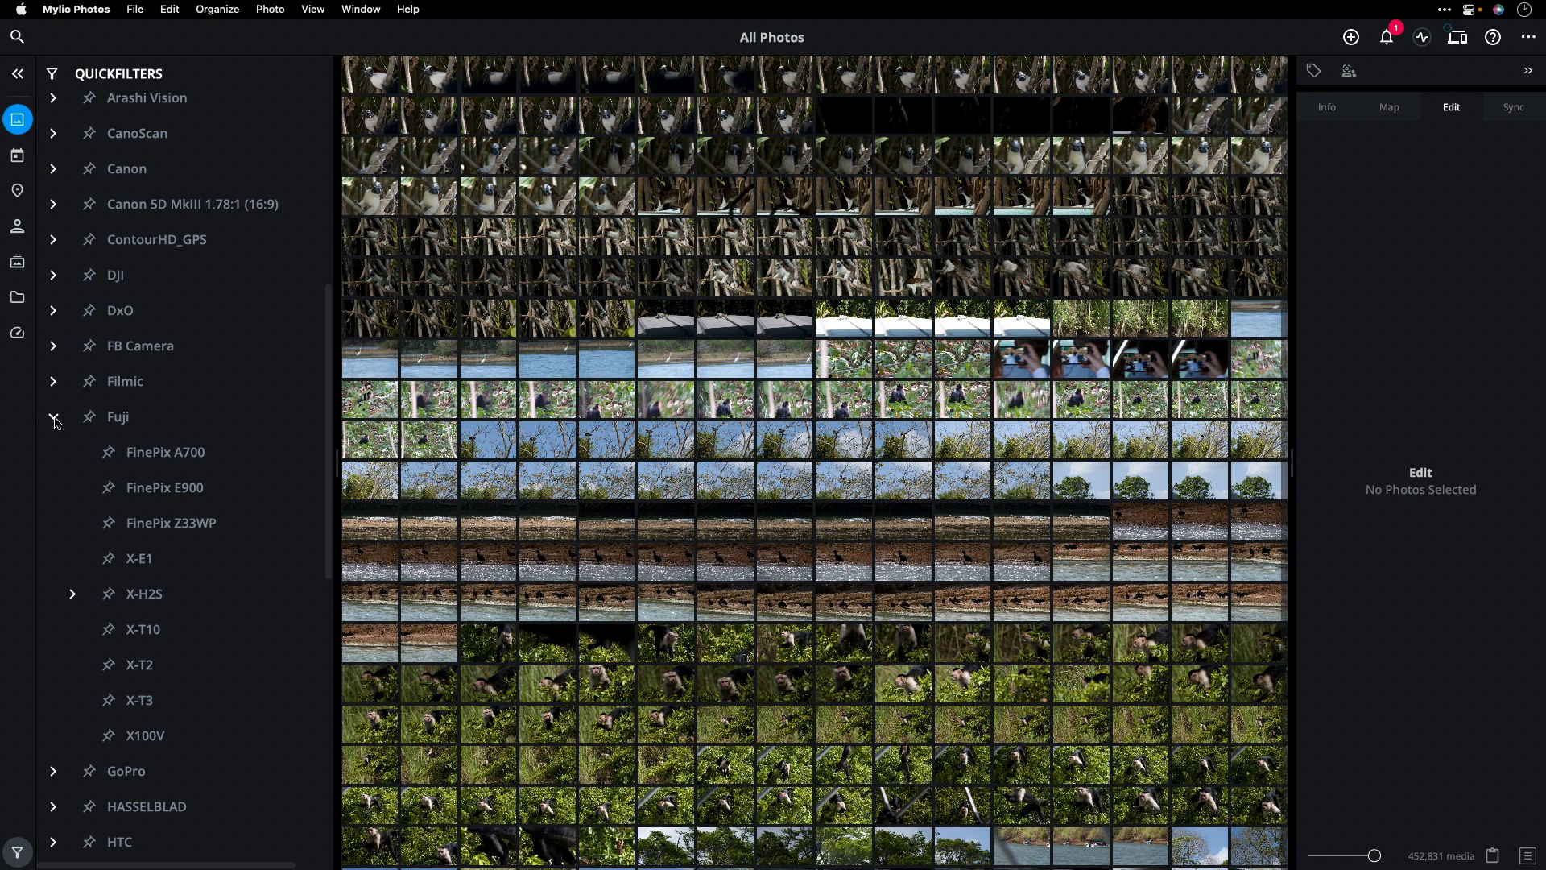
click(143, 593)
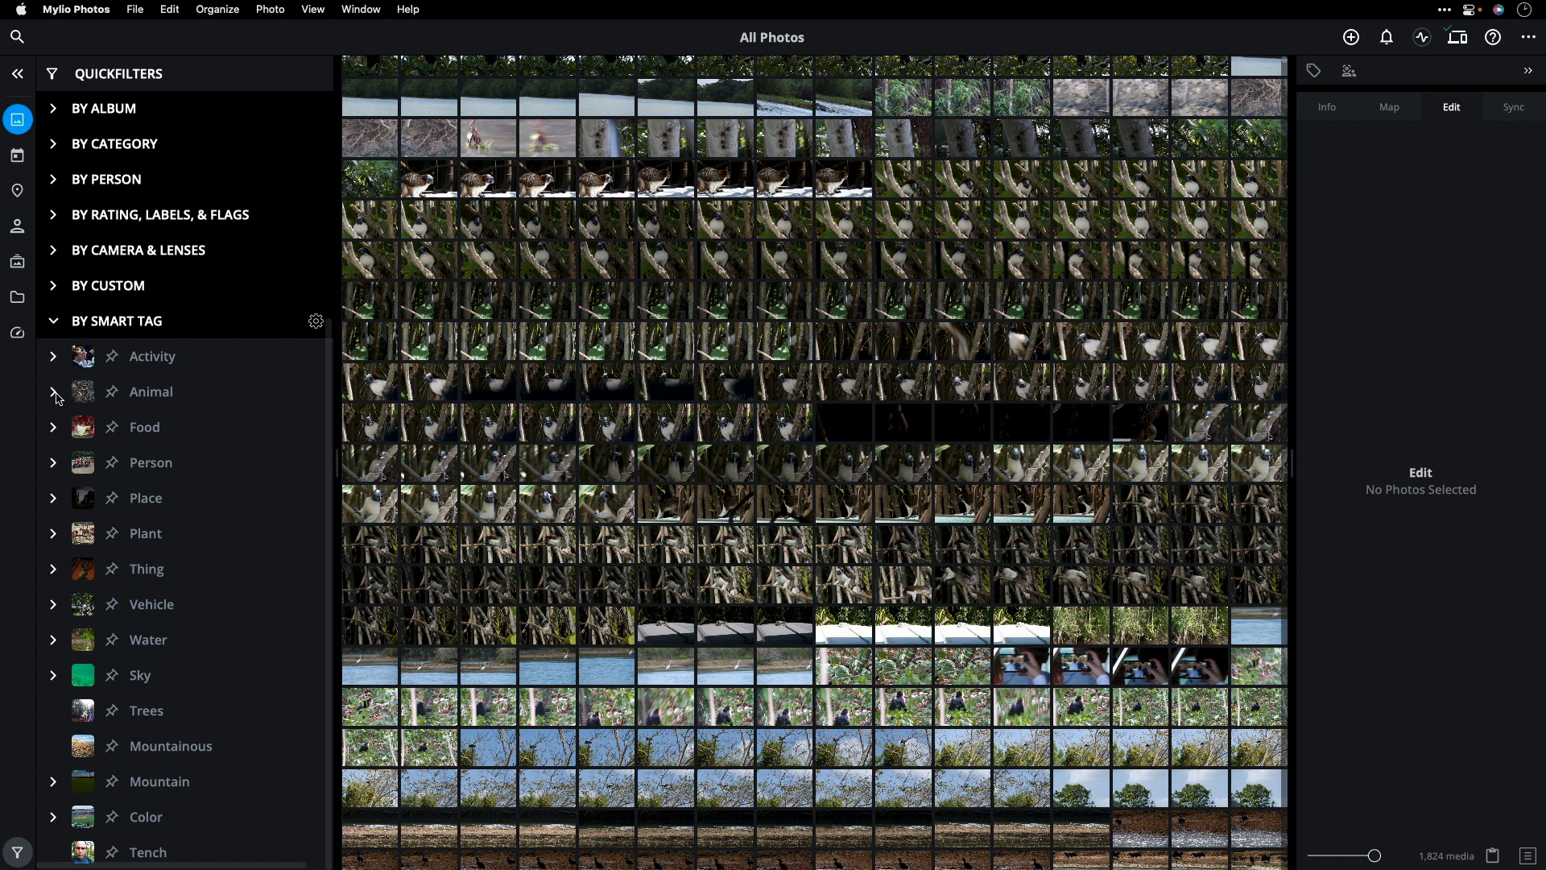
- Filter the library to Animal > Monkey smart tags limited to .raf raw files
click(53, 391)
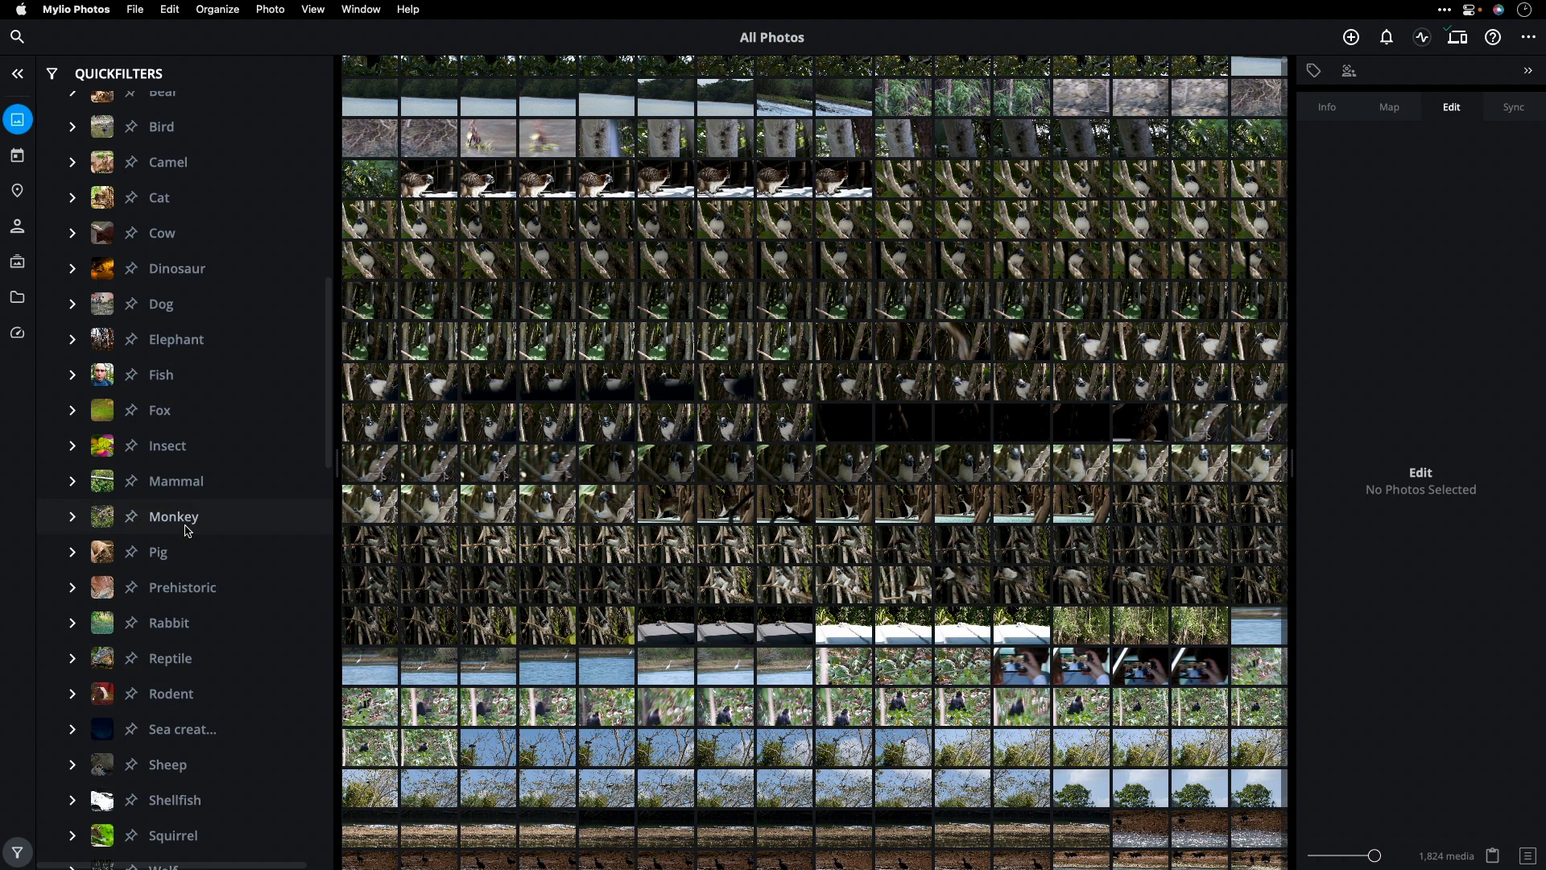
click(174, 516)
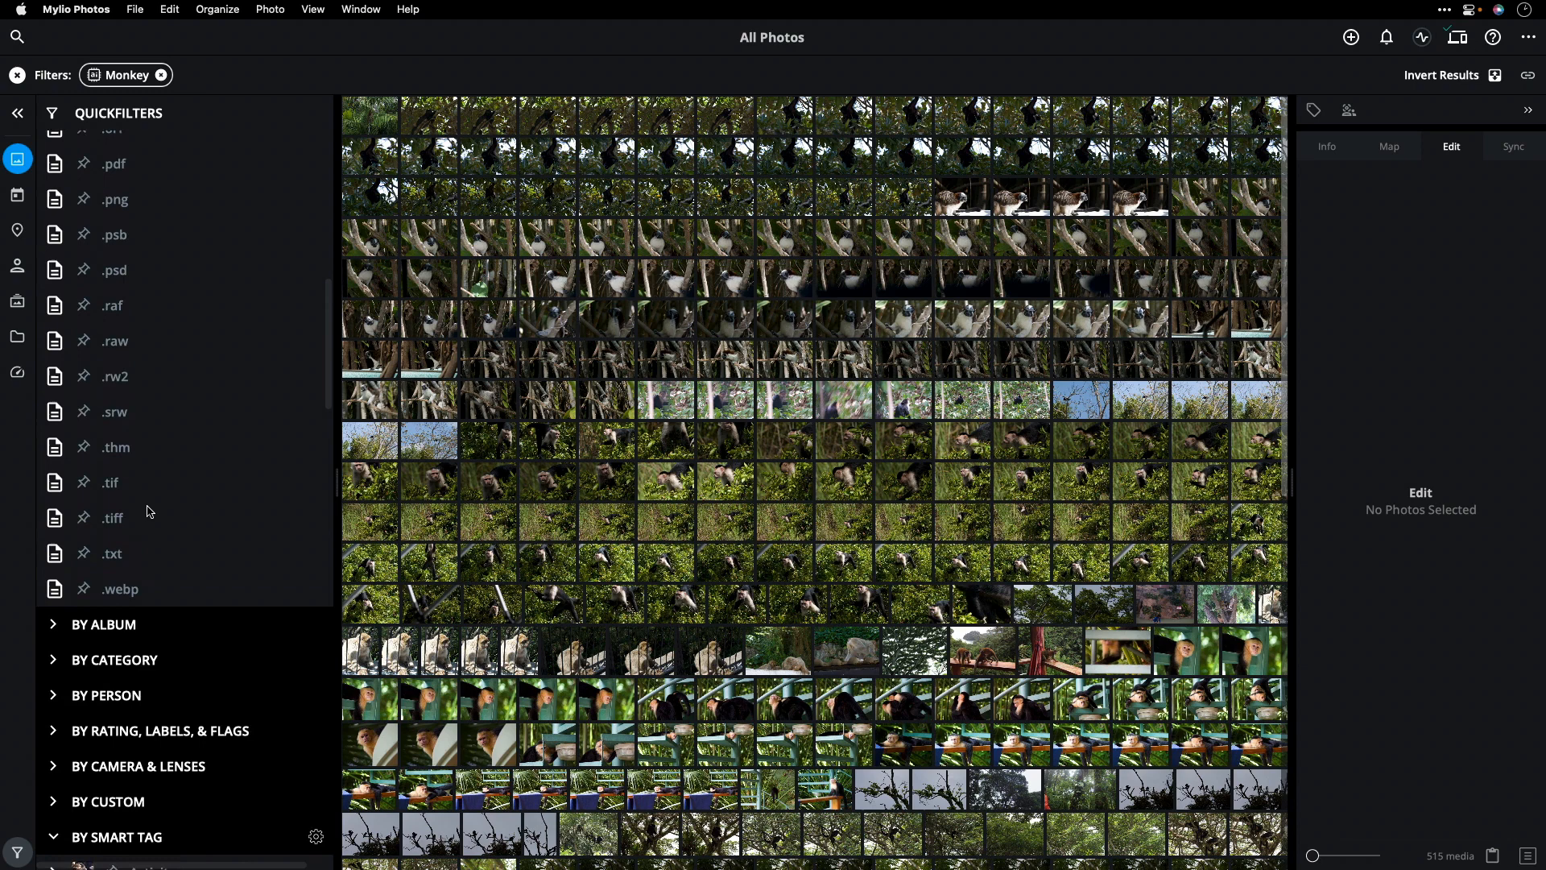
click(111, 304)
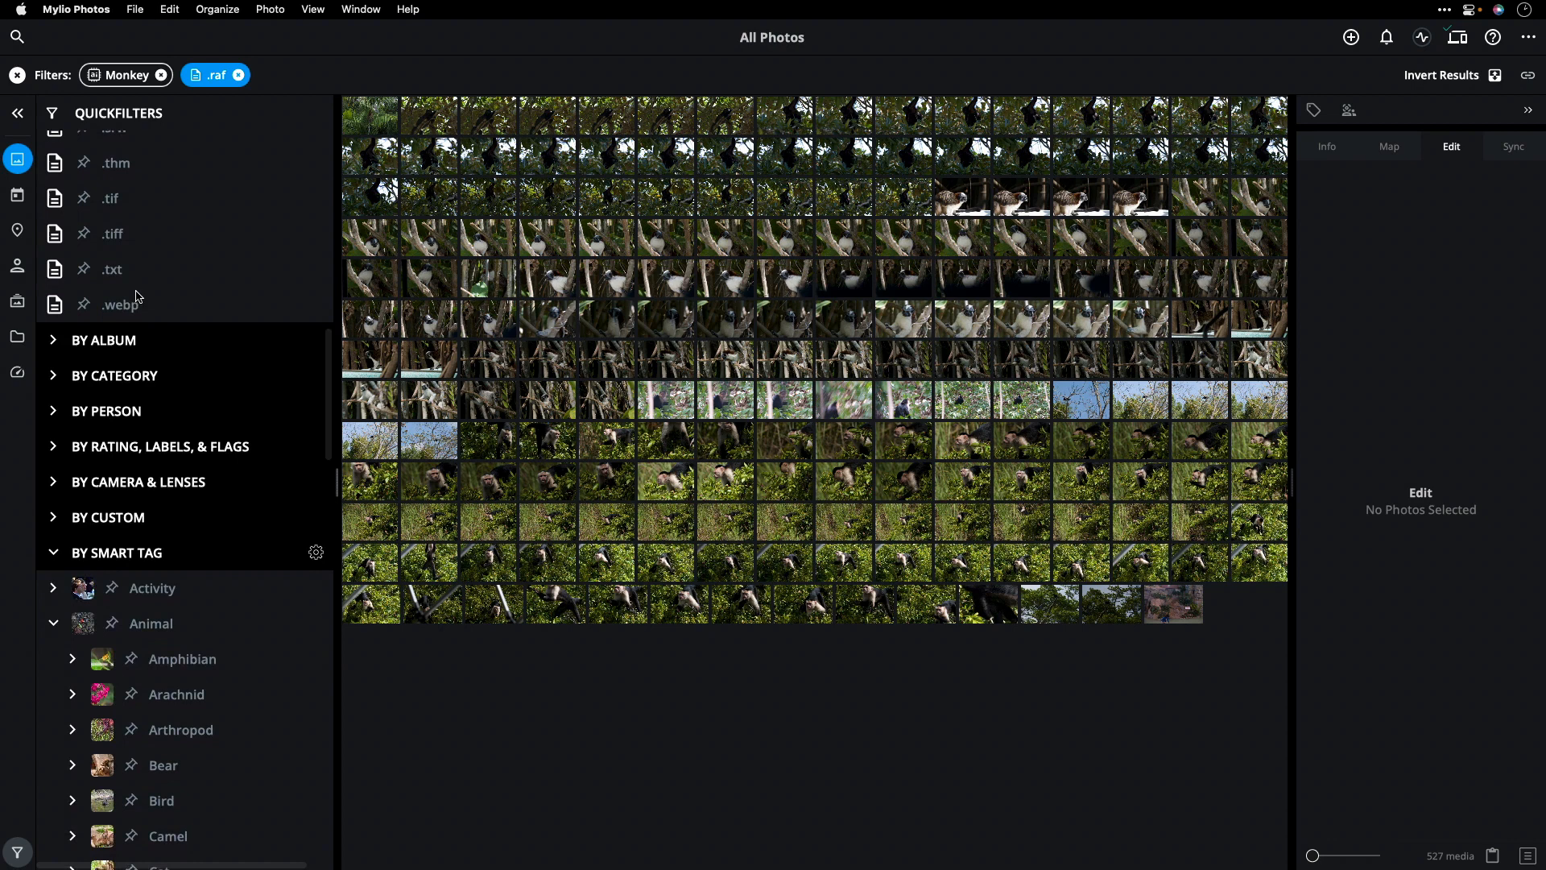
- Narrow the monkey filter from Capuchin to Howler to Marmoset and view Marmoset's AI sensitivity
click(196, 555)
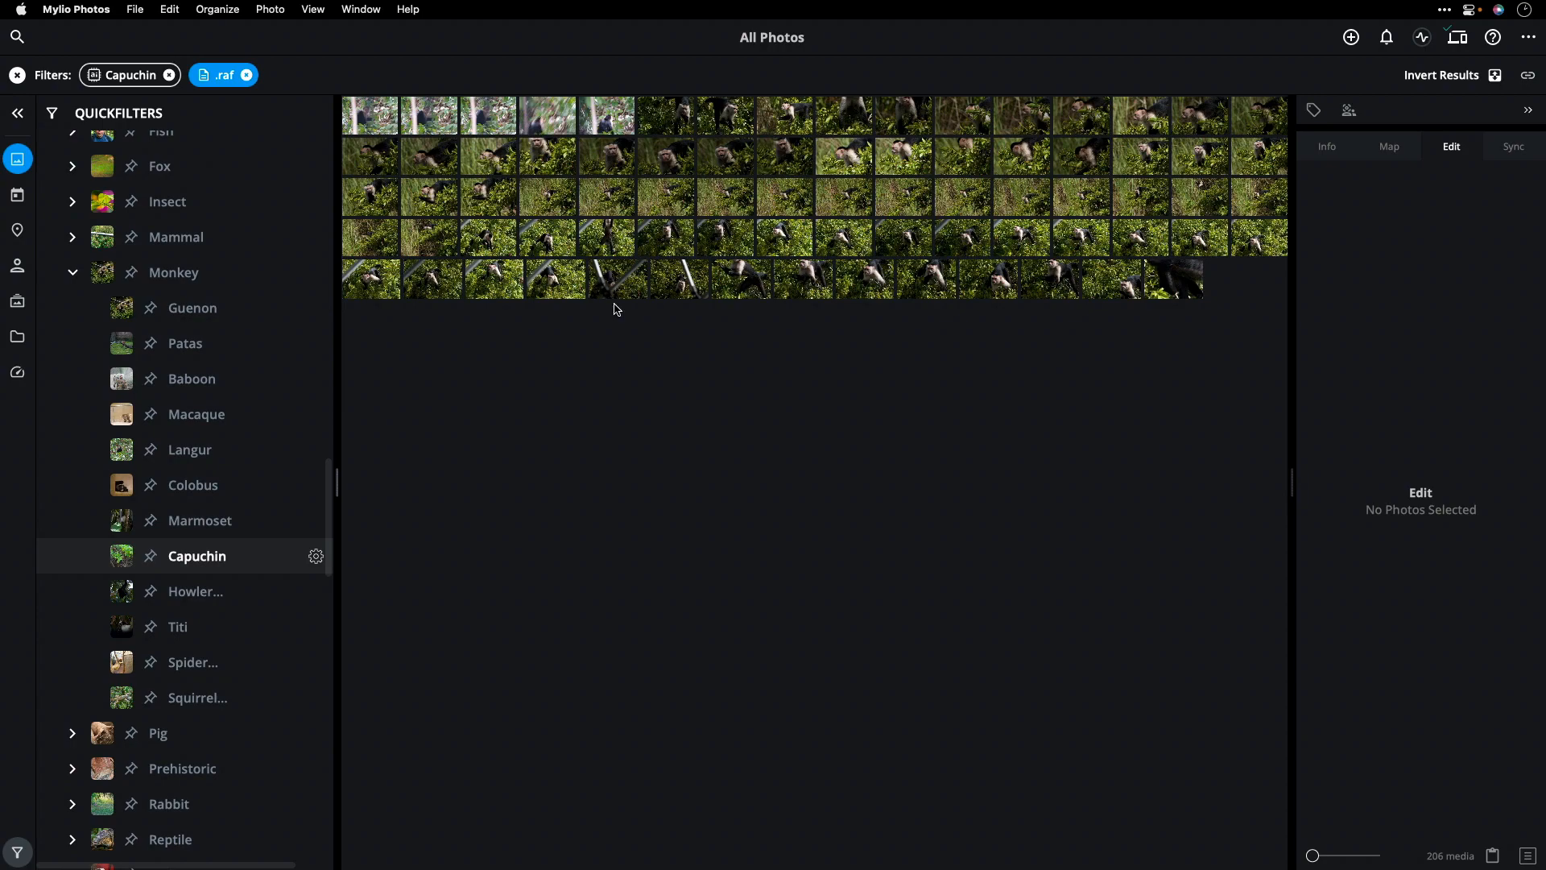
click(195, 591)
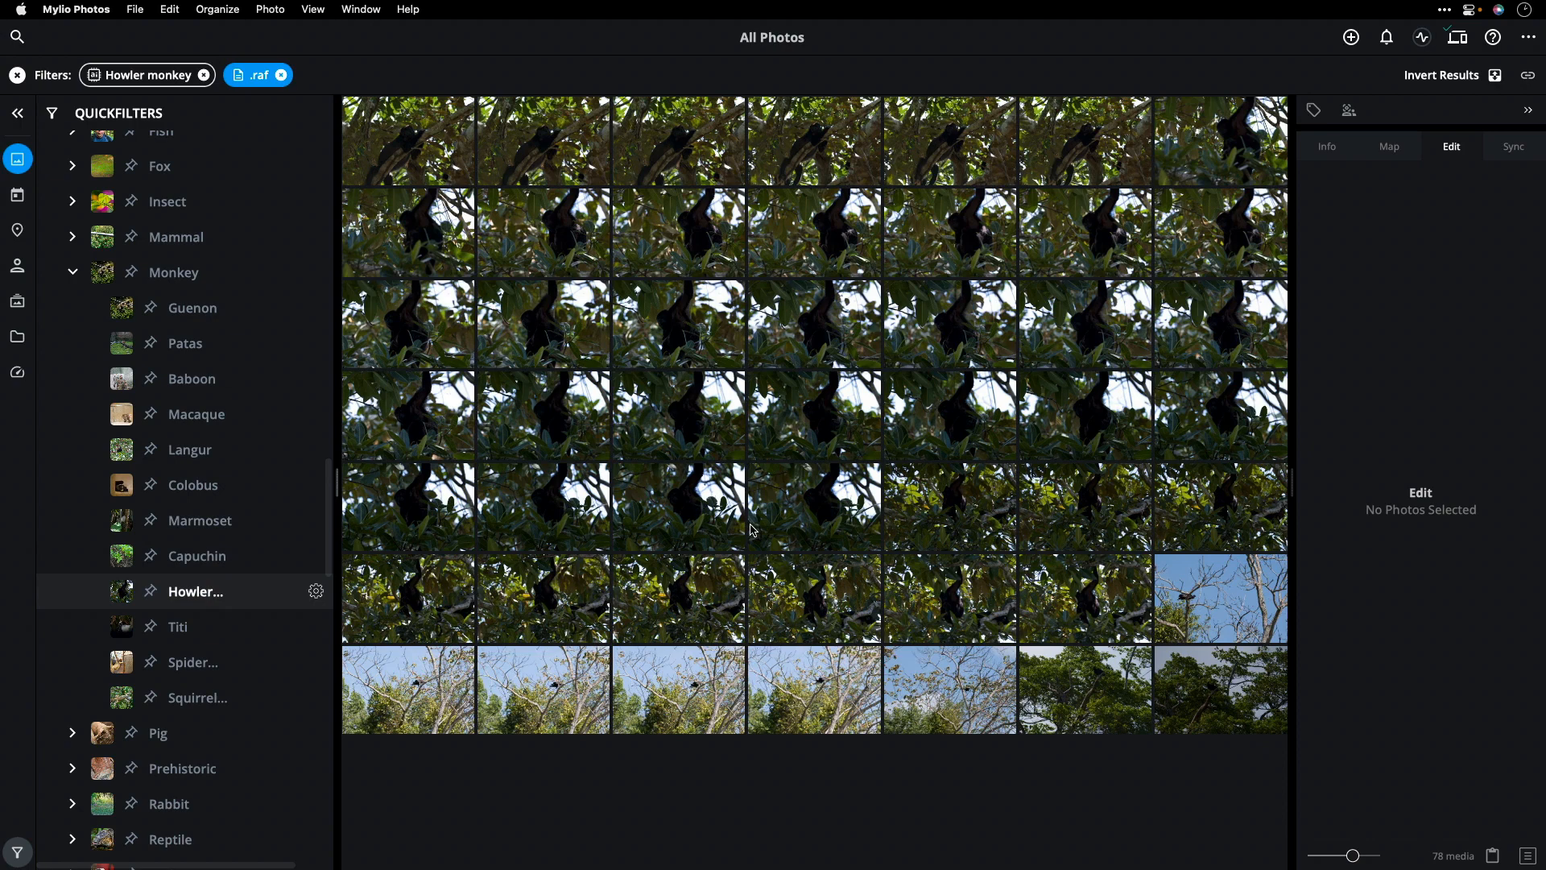
click(199, 520)
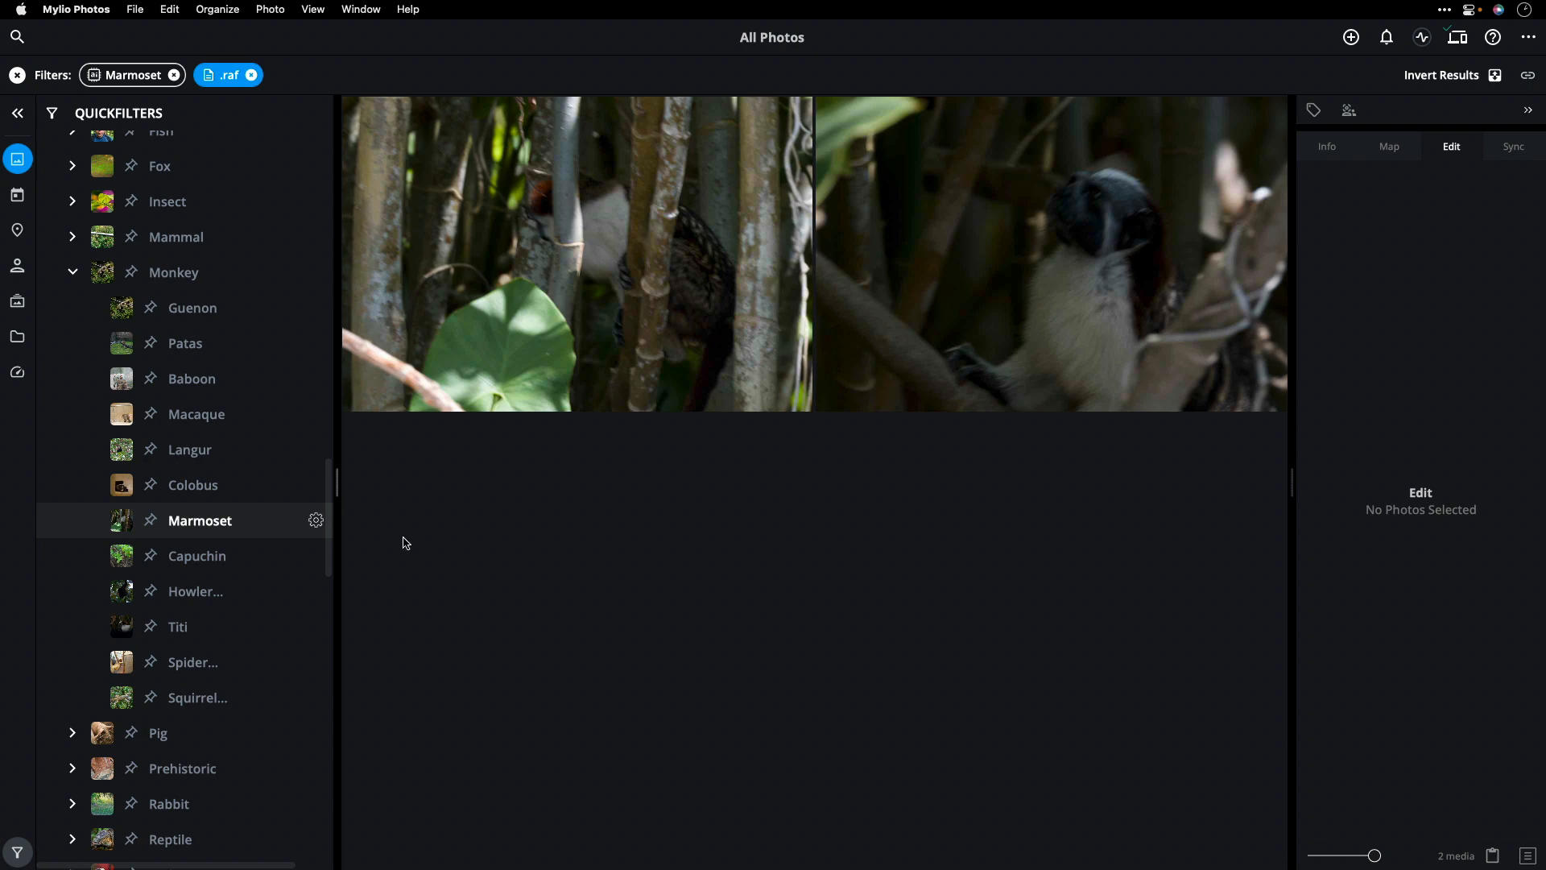
click(317, 520)
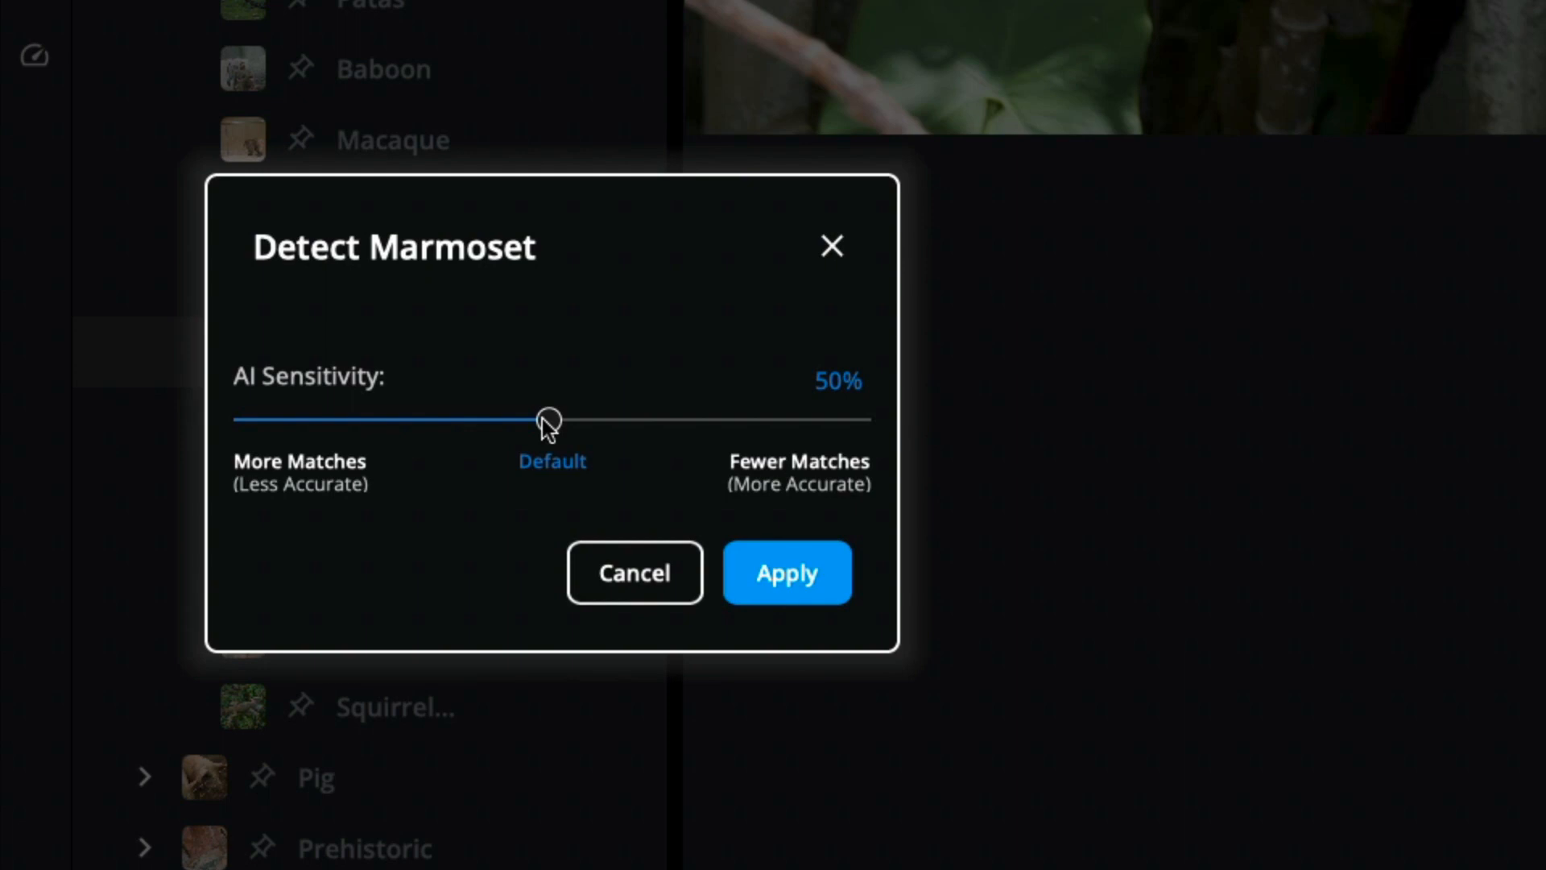
- Dismiss the Detect Marmoset sensitivity dialog
click(786, 573)
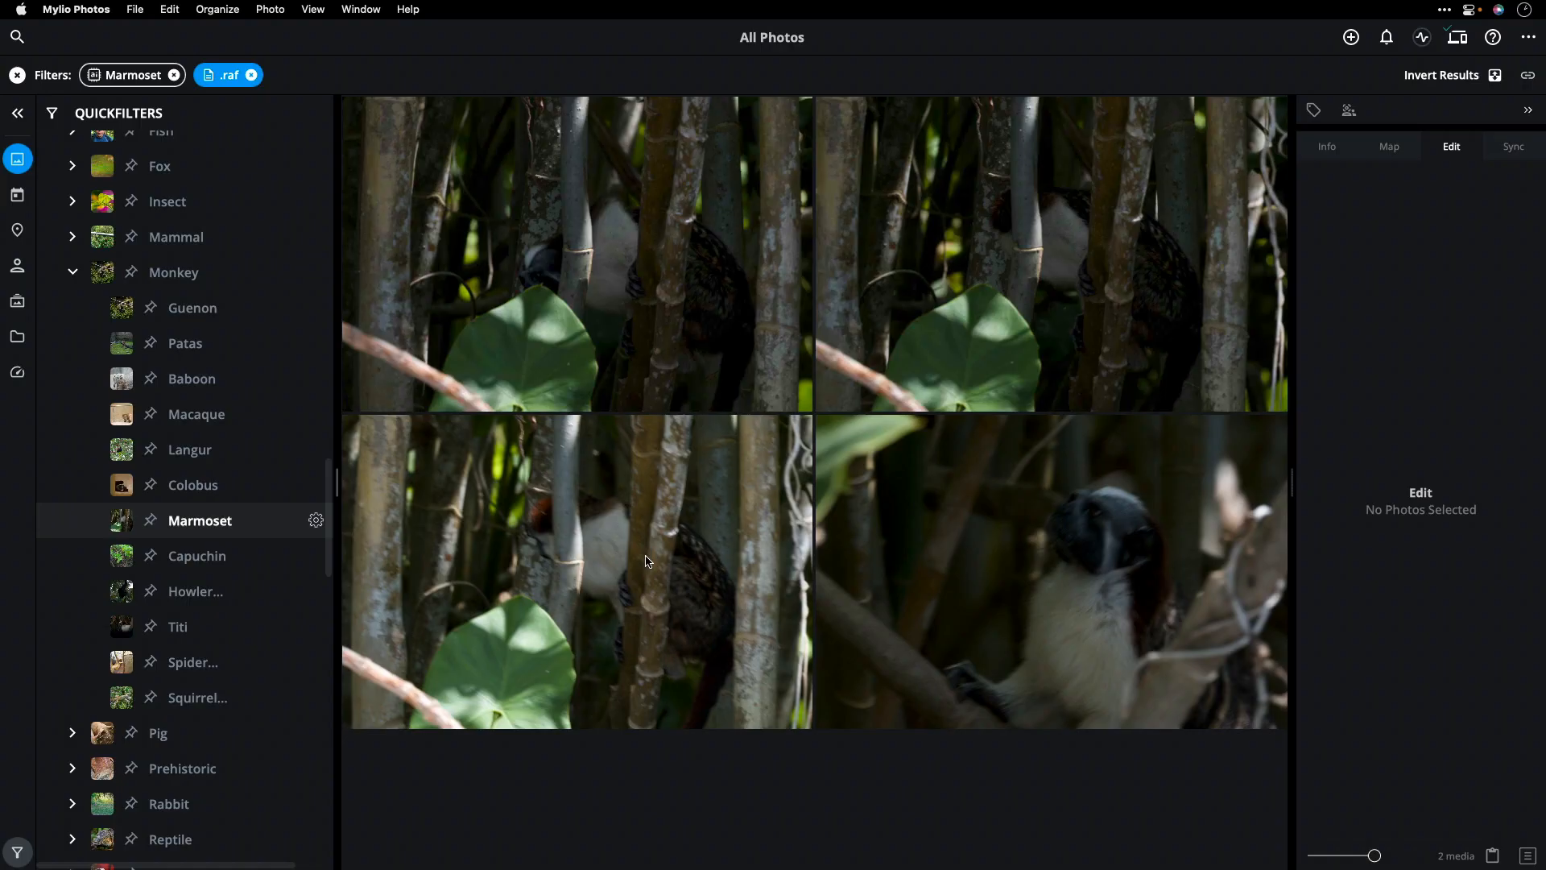
mouse_move(316, 521)
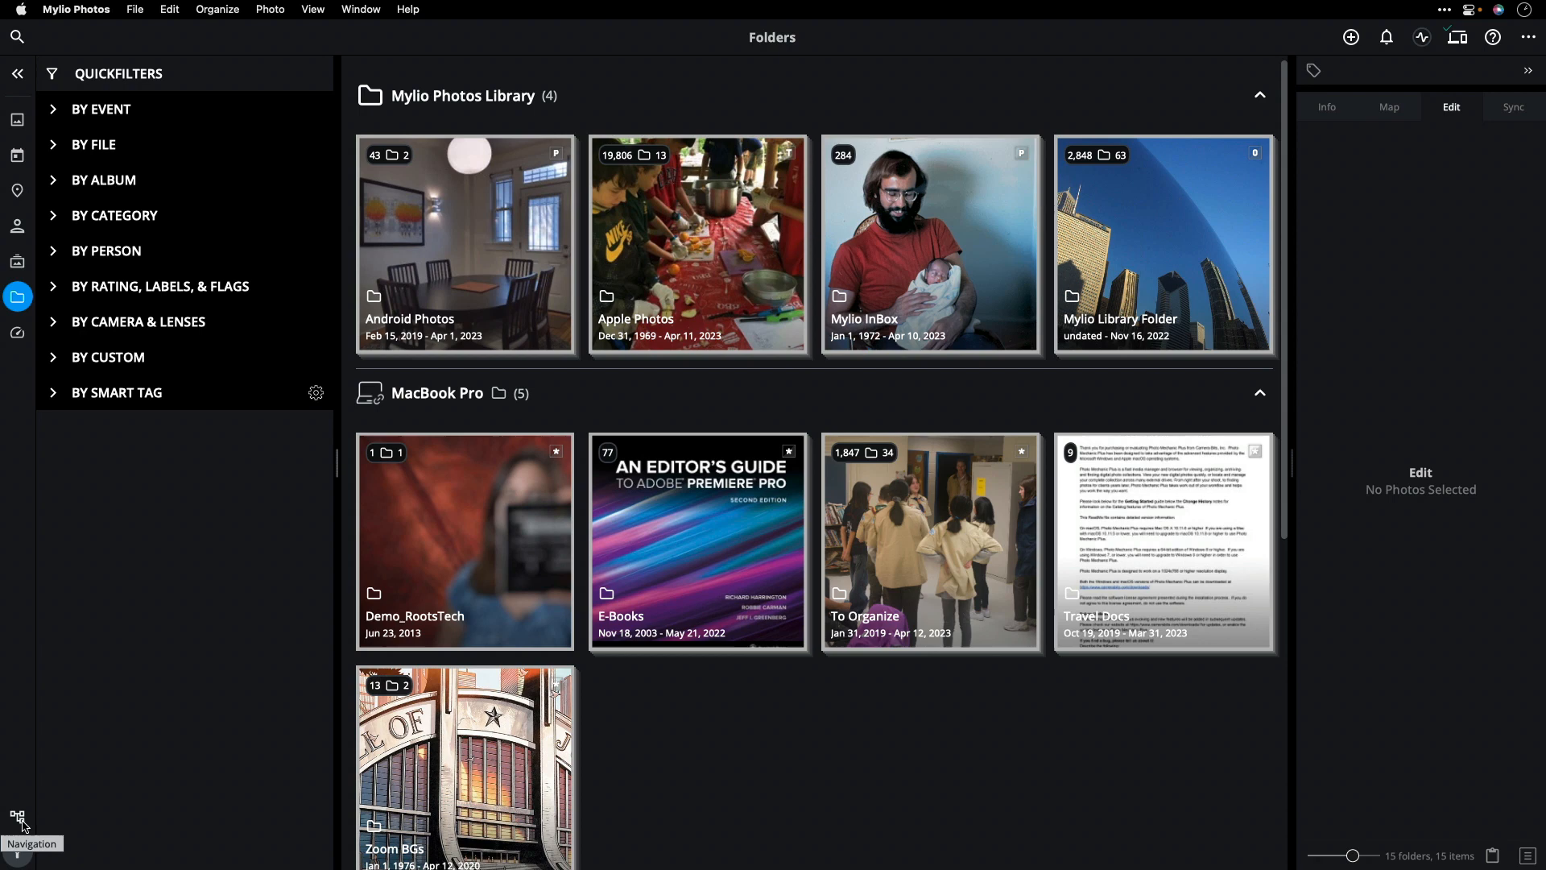
- Show the folder sidebar and expand To Organize to reach Fujifilm to Sort
click(17, 815)
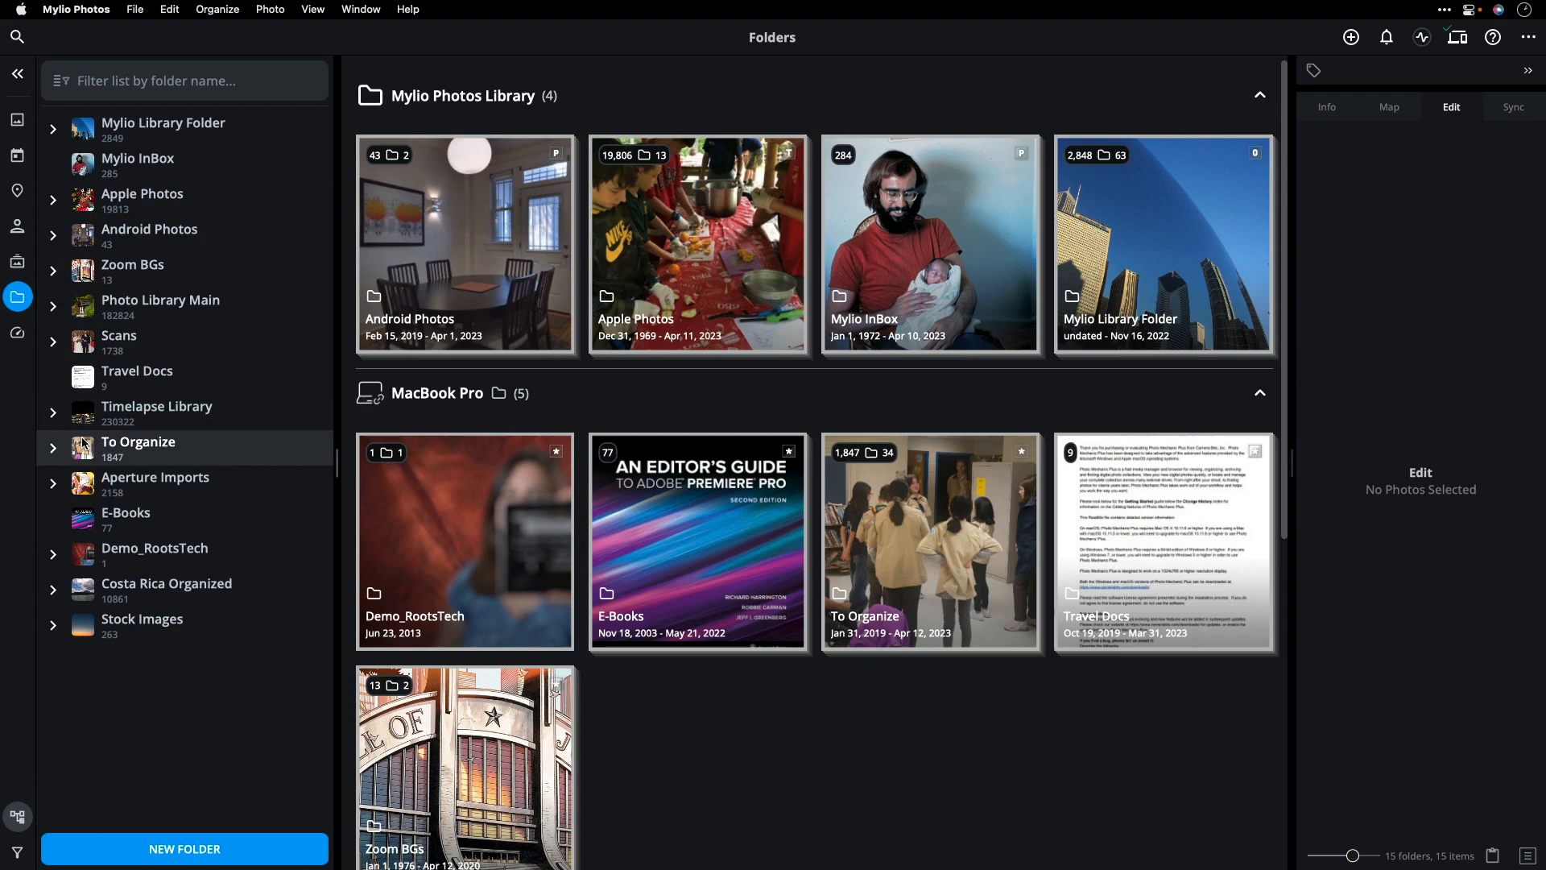
click(166, 625)
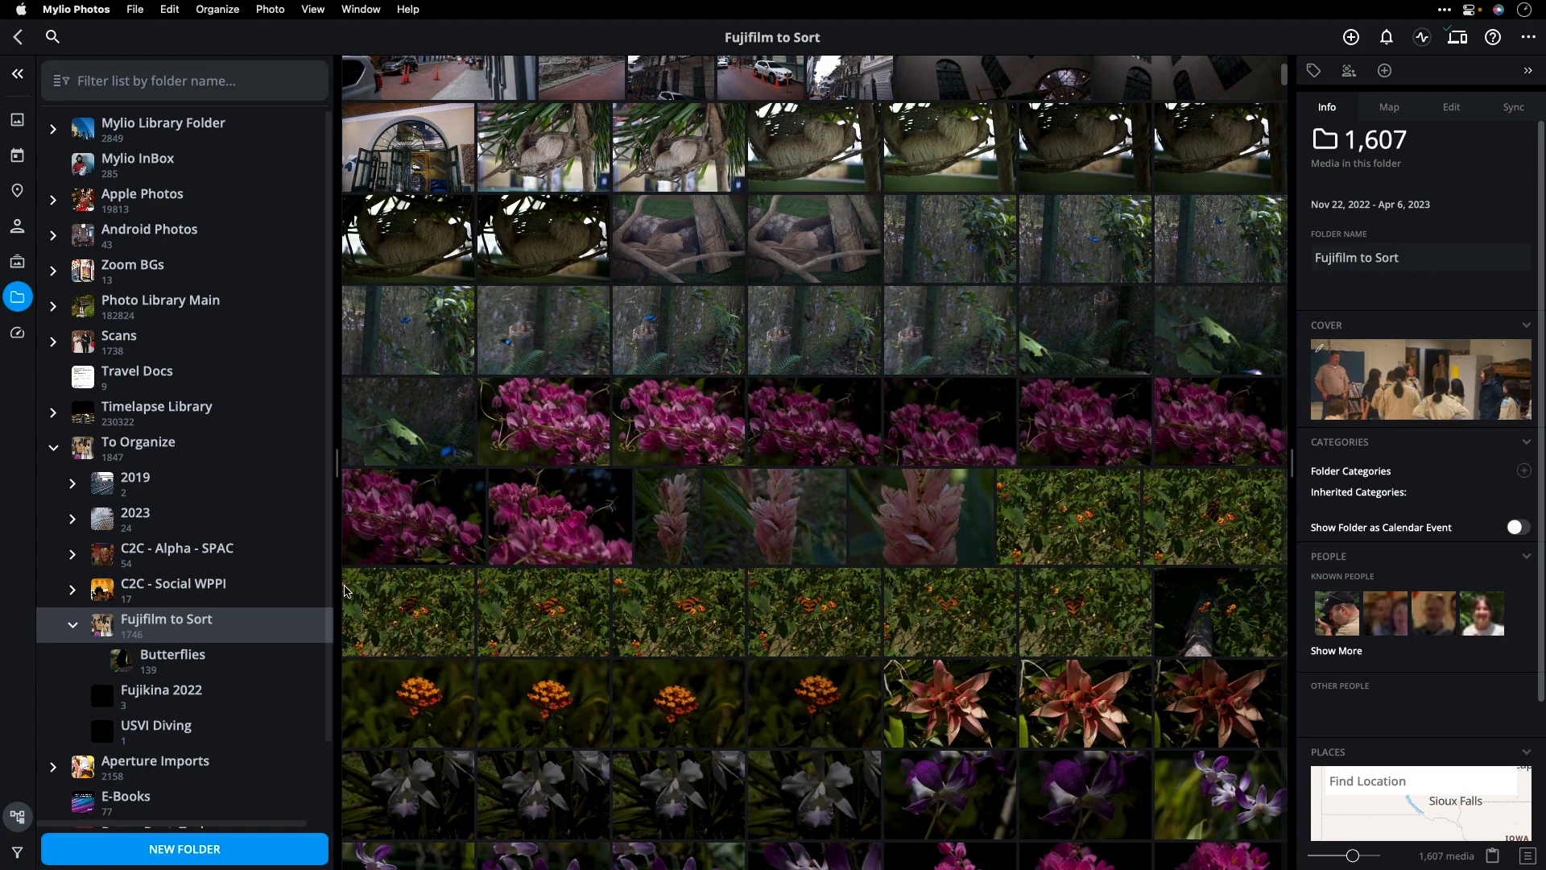
- Select the cloudy lake landscape photos and keyword them Panama
click(542, 397)
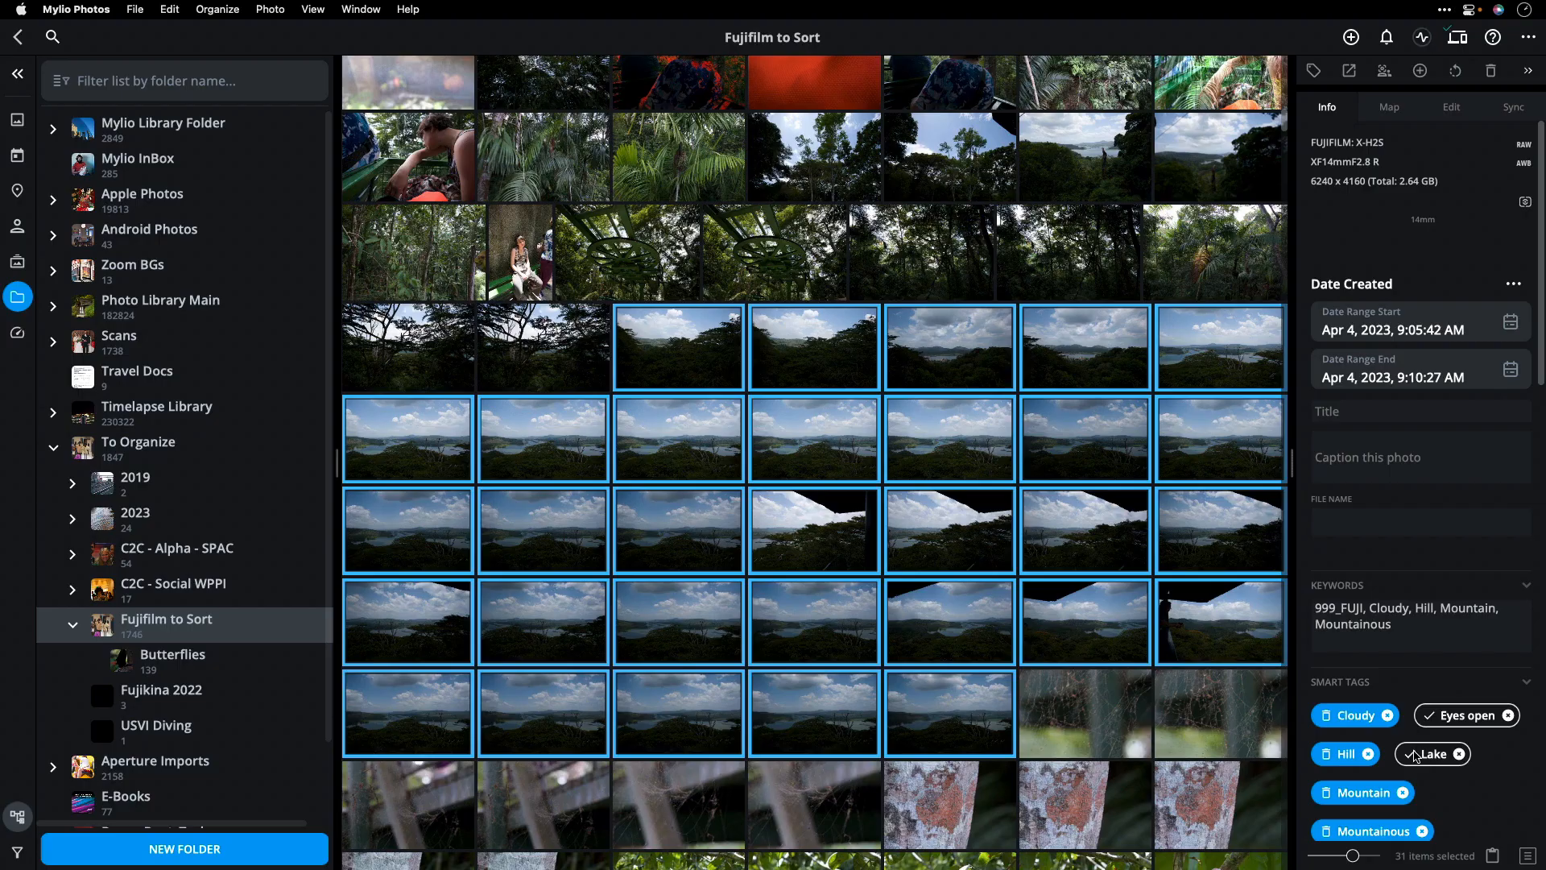
text(Panama)
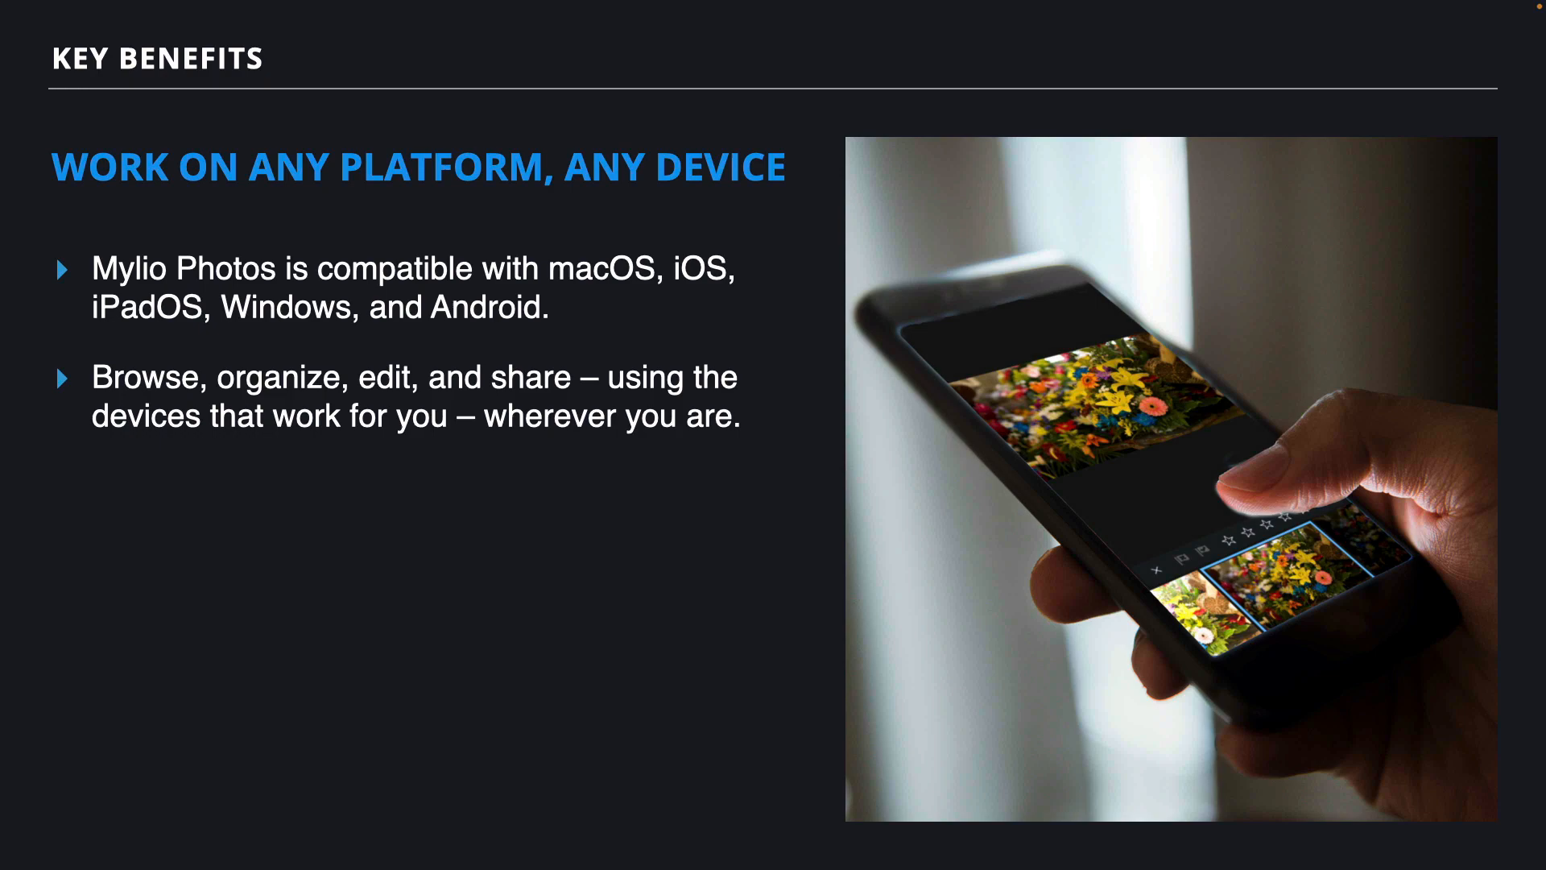
- Advance to the next Key Benefits slide covering any platform and any device
key(Right)
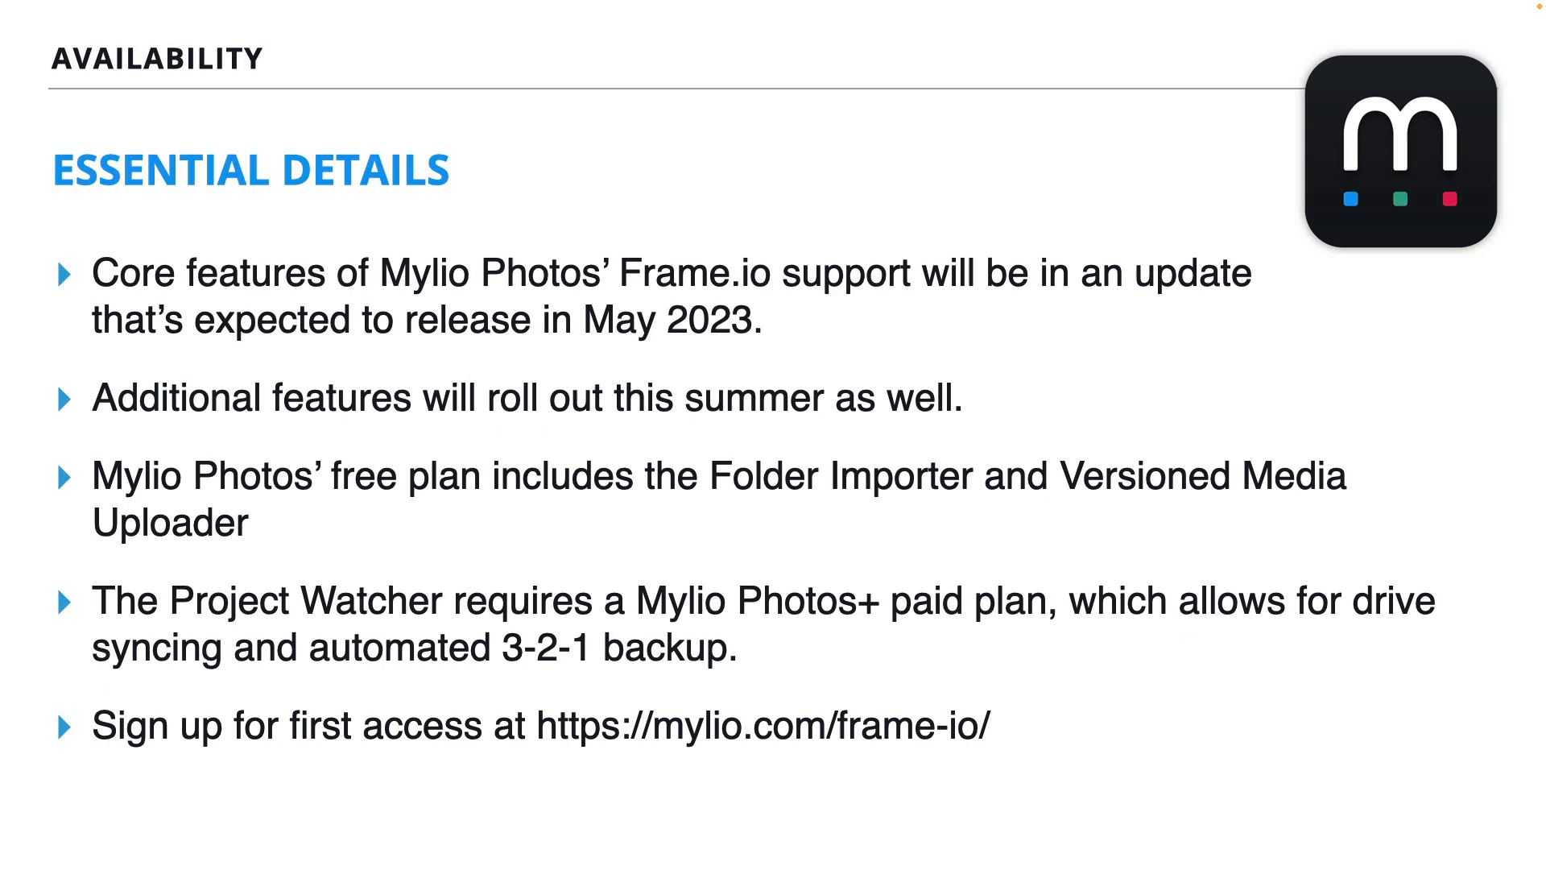